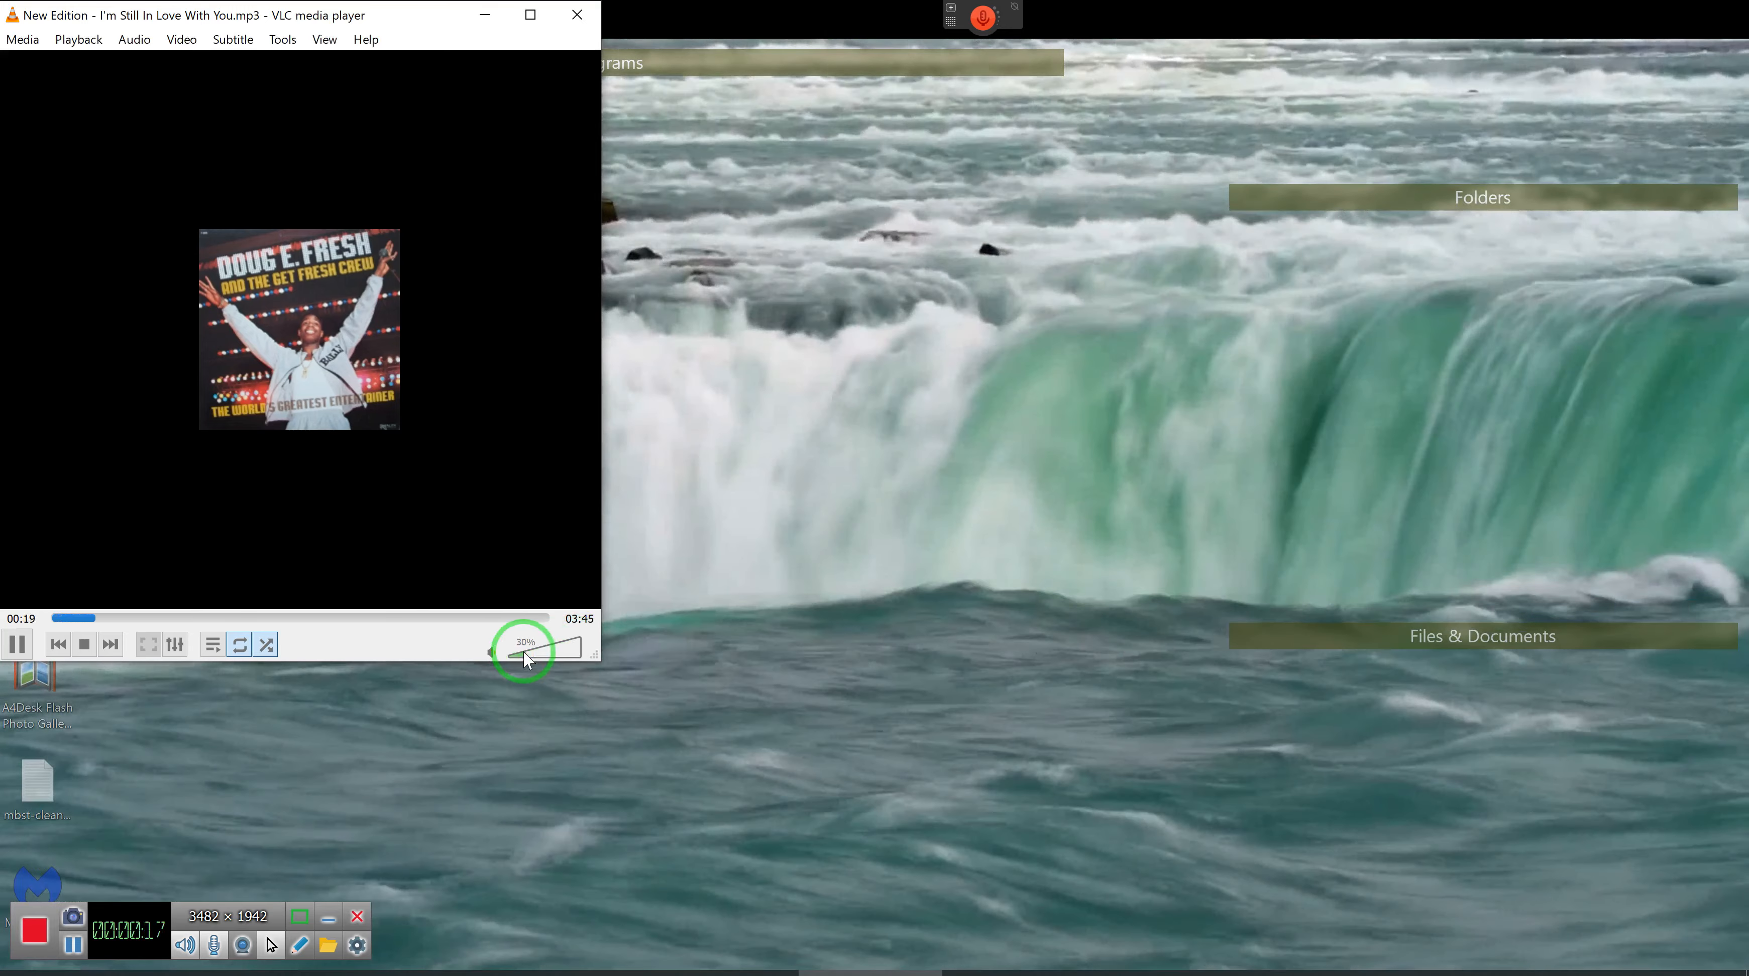
mouse_move(413, 24)
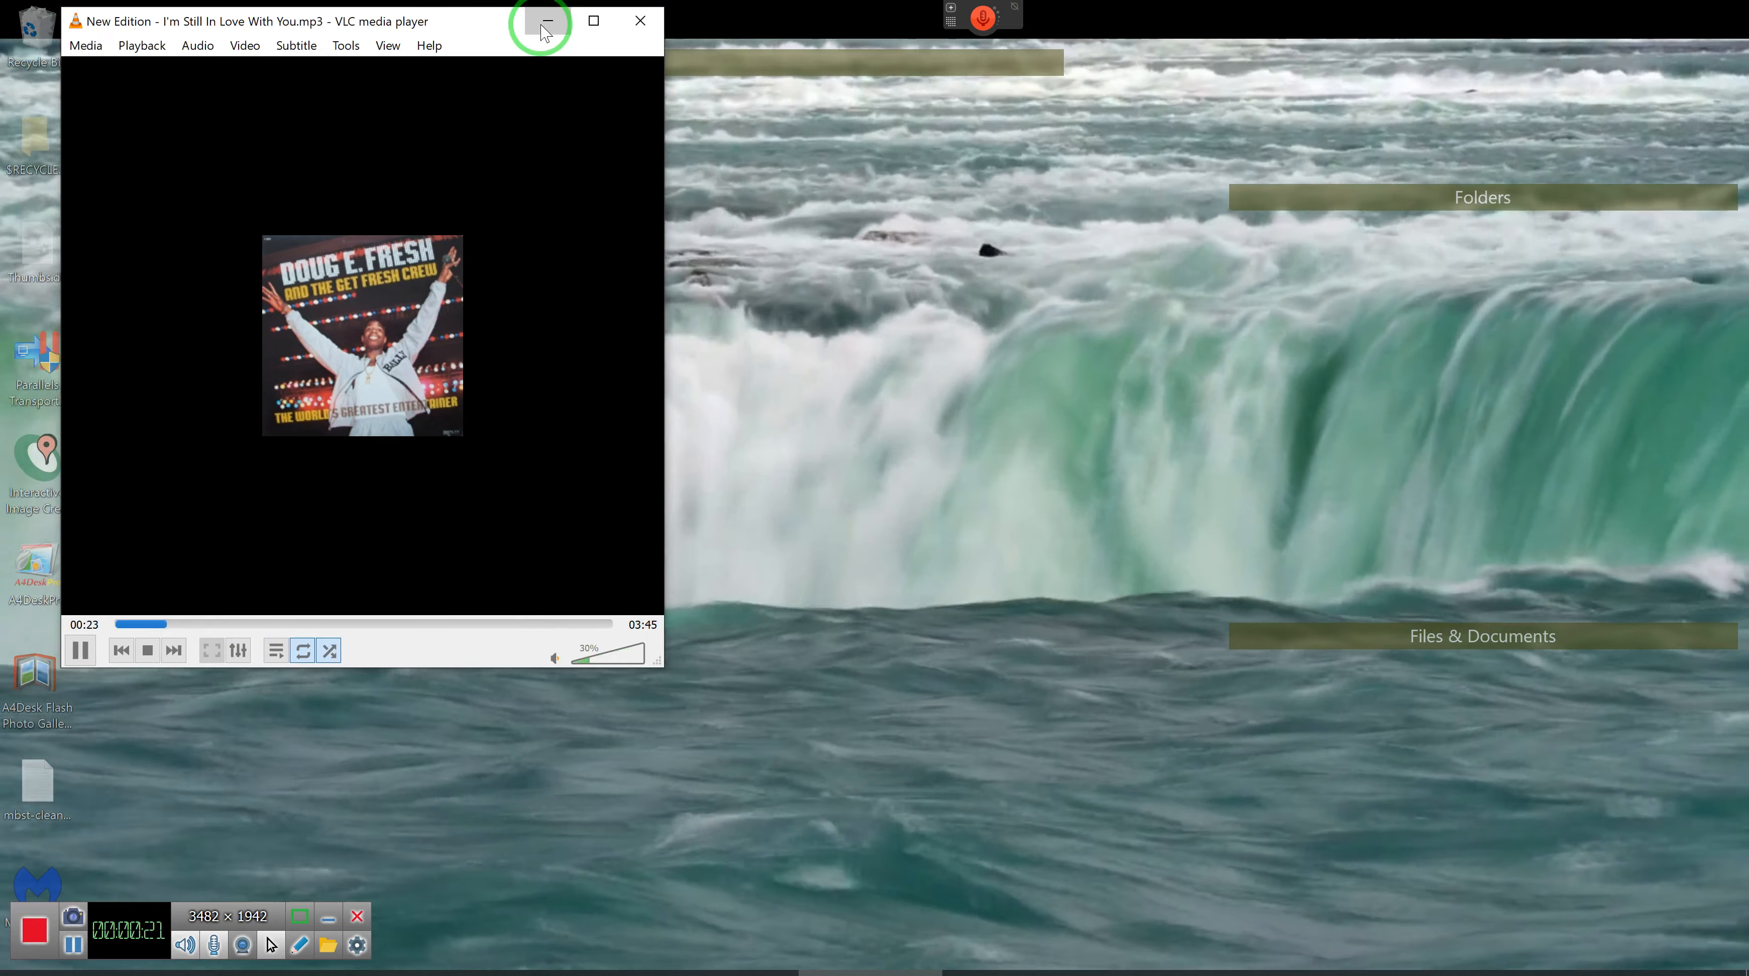
Minimize VLC twice so only the waterfall desktop wallpaper remains visible.
left_click(541, 22)
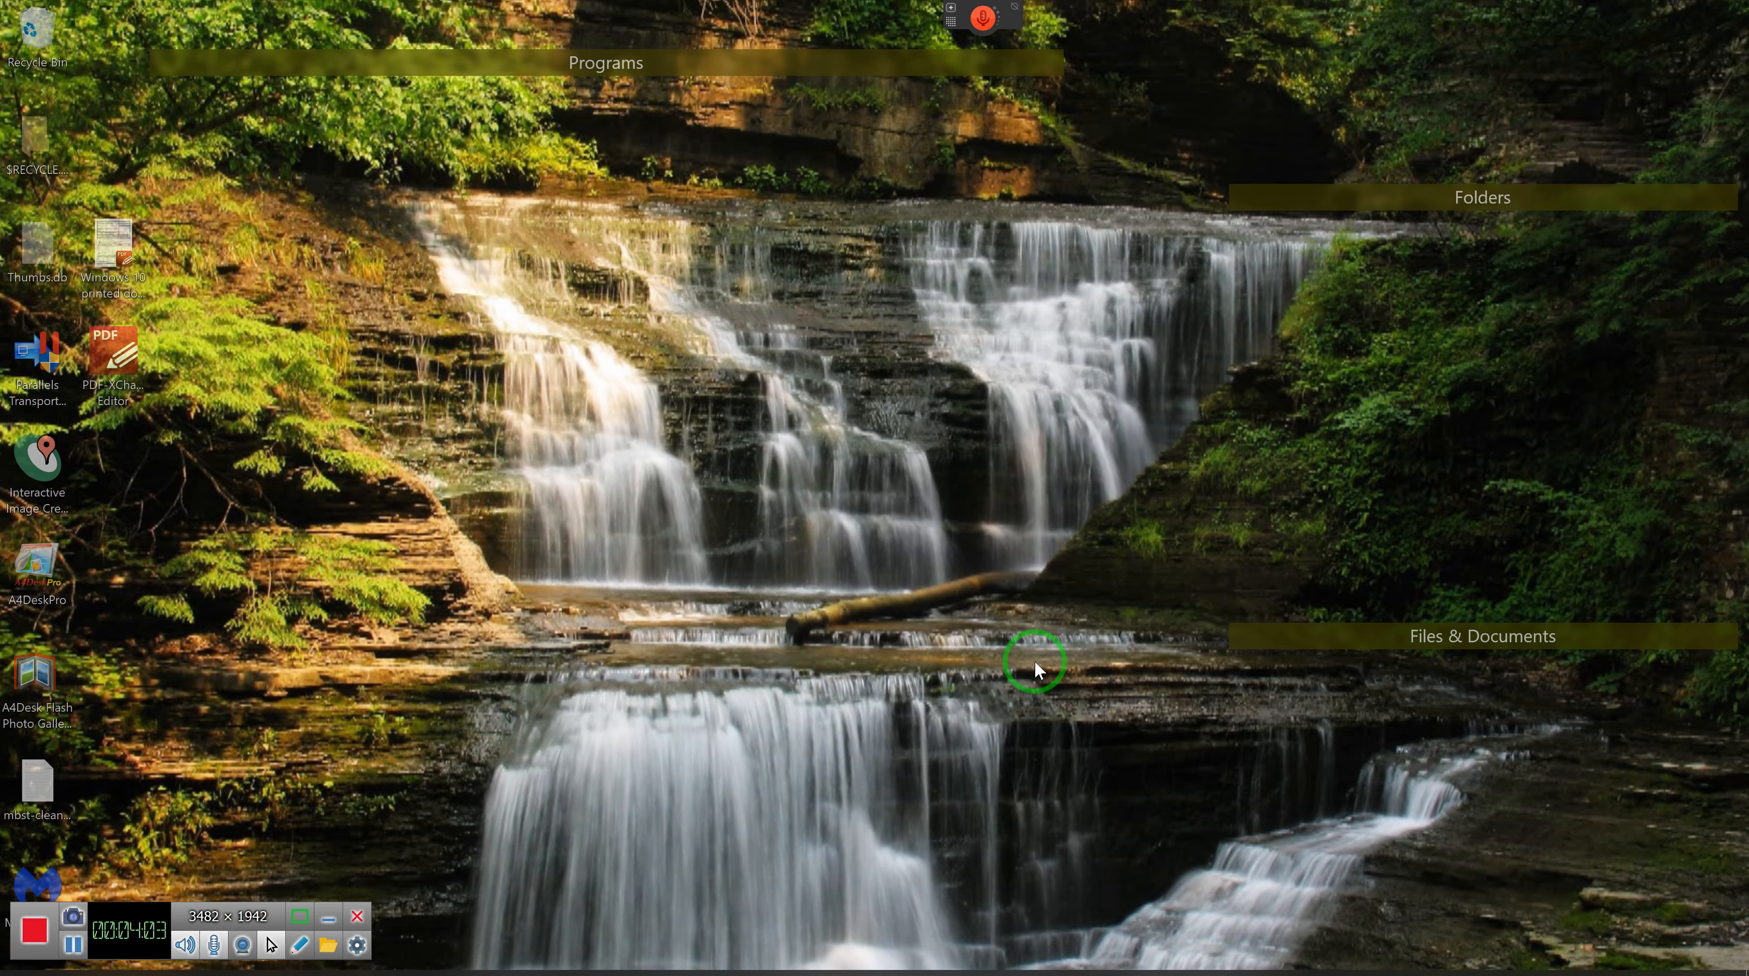
mouse_move(1038, 610)
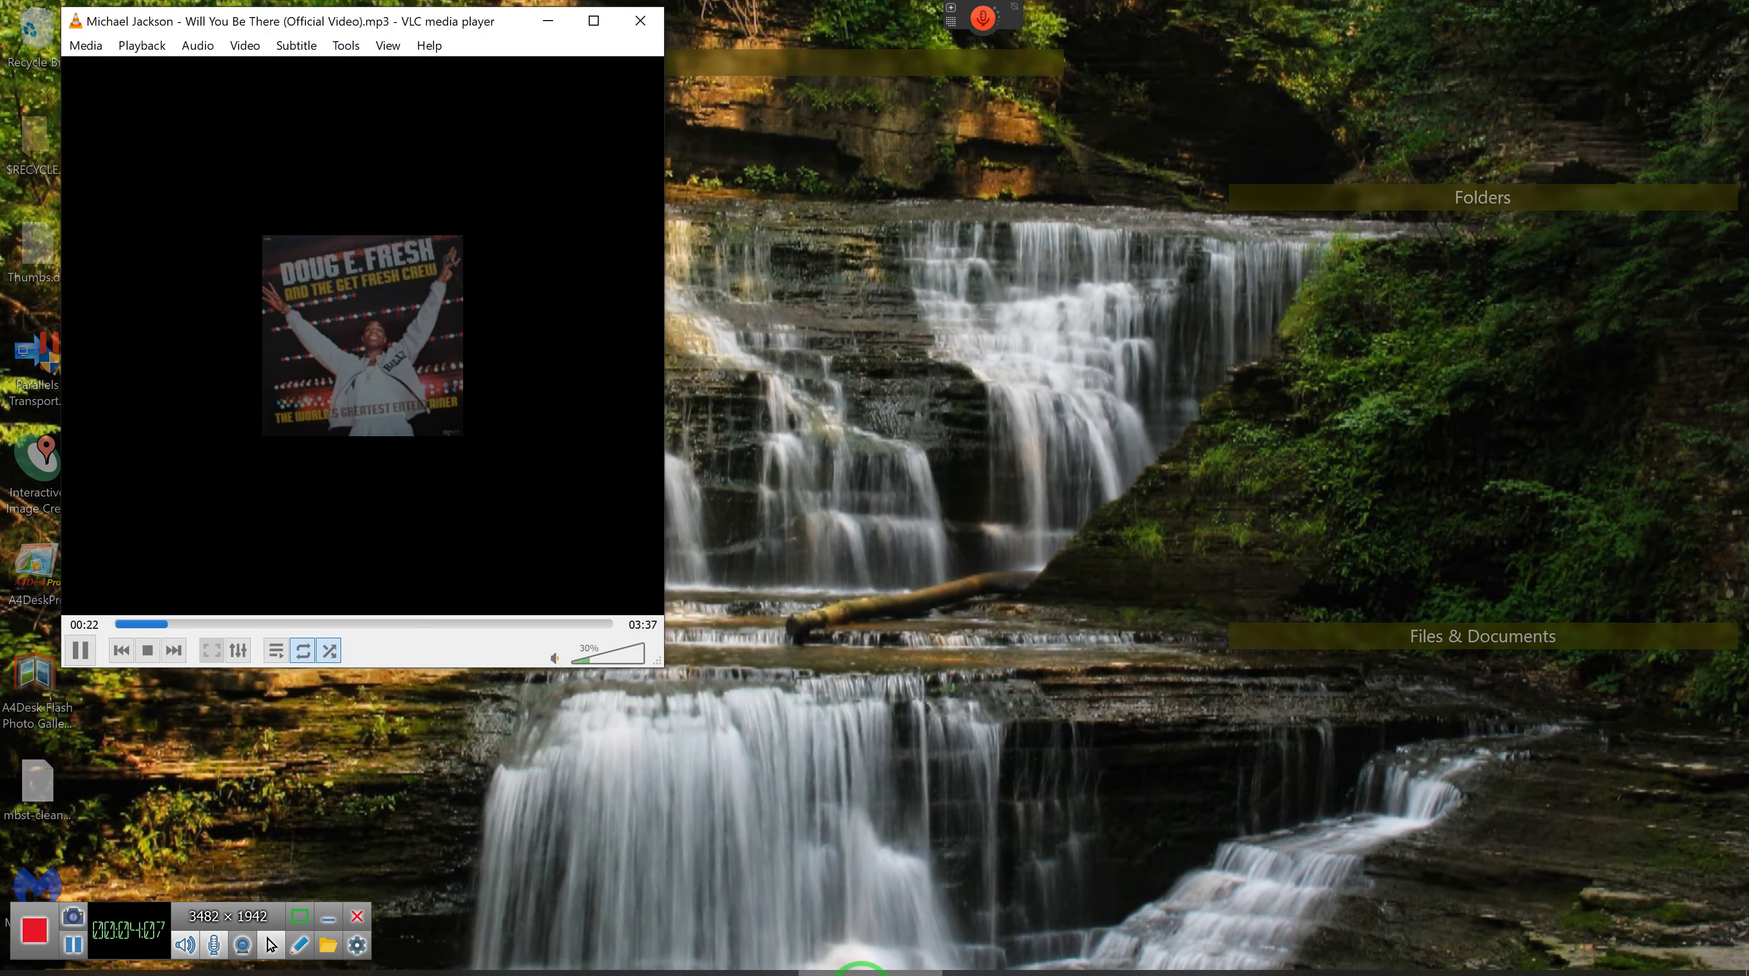
left_click(640, 20)
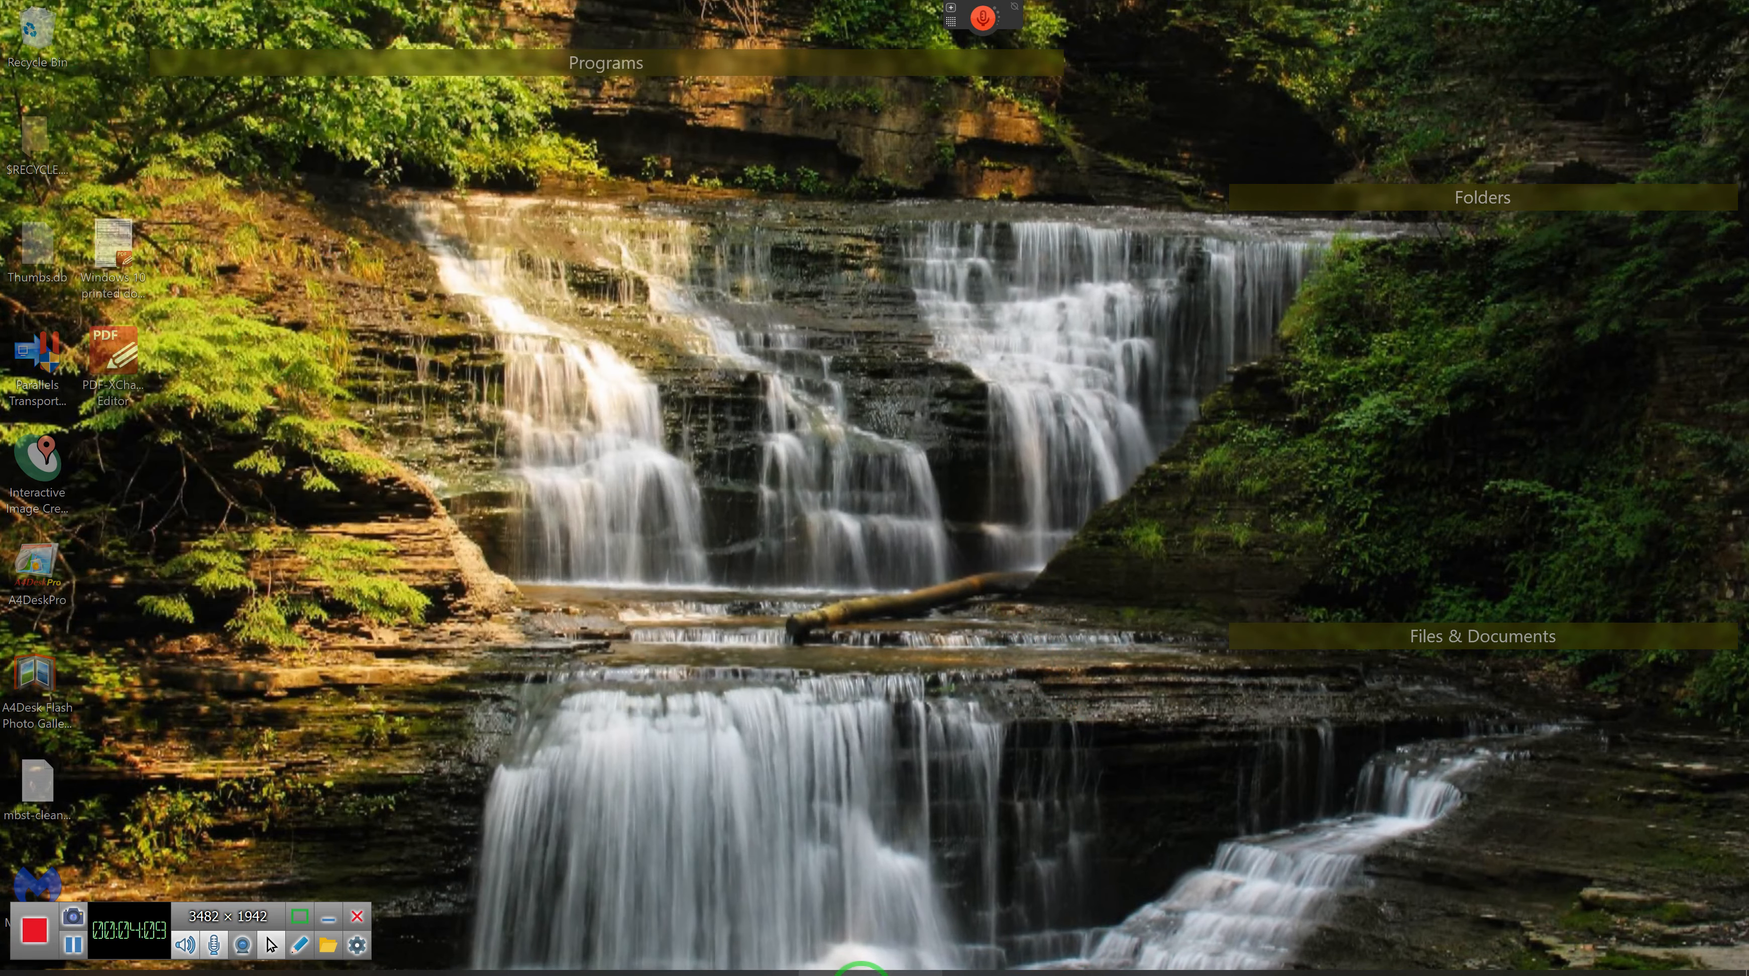
left_click(1048, 800)
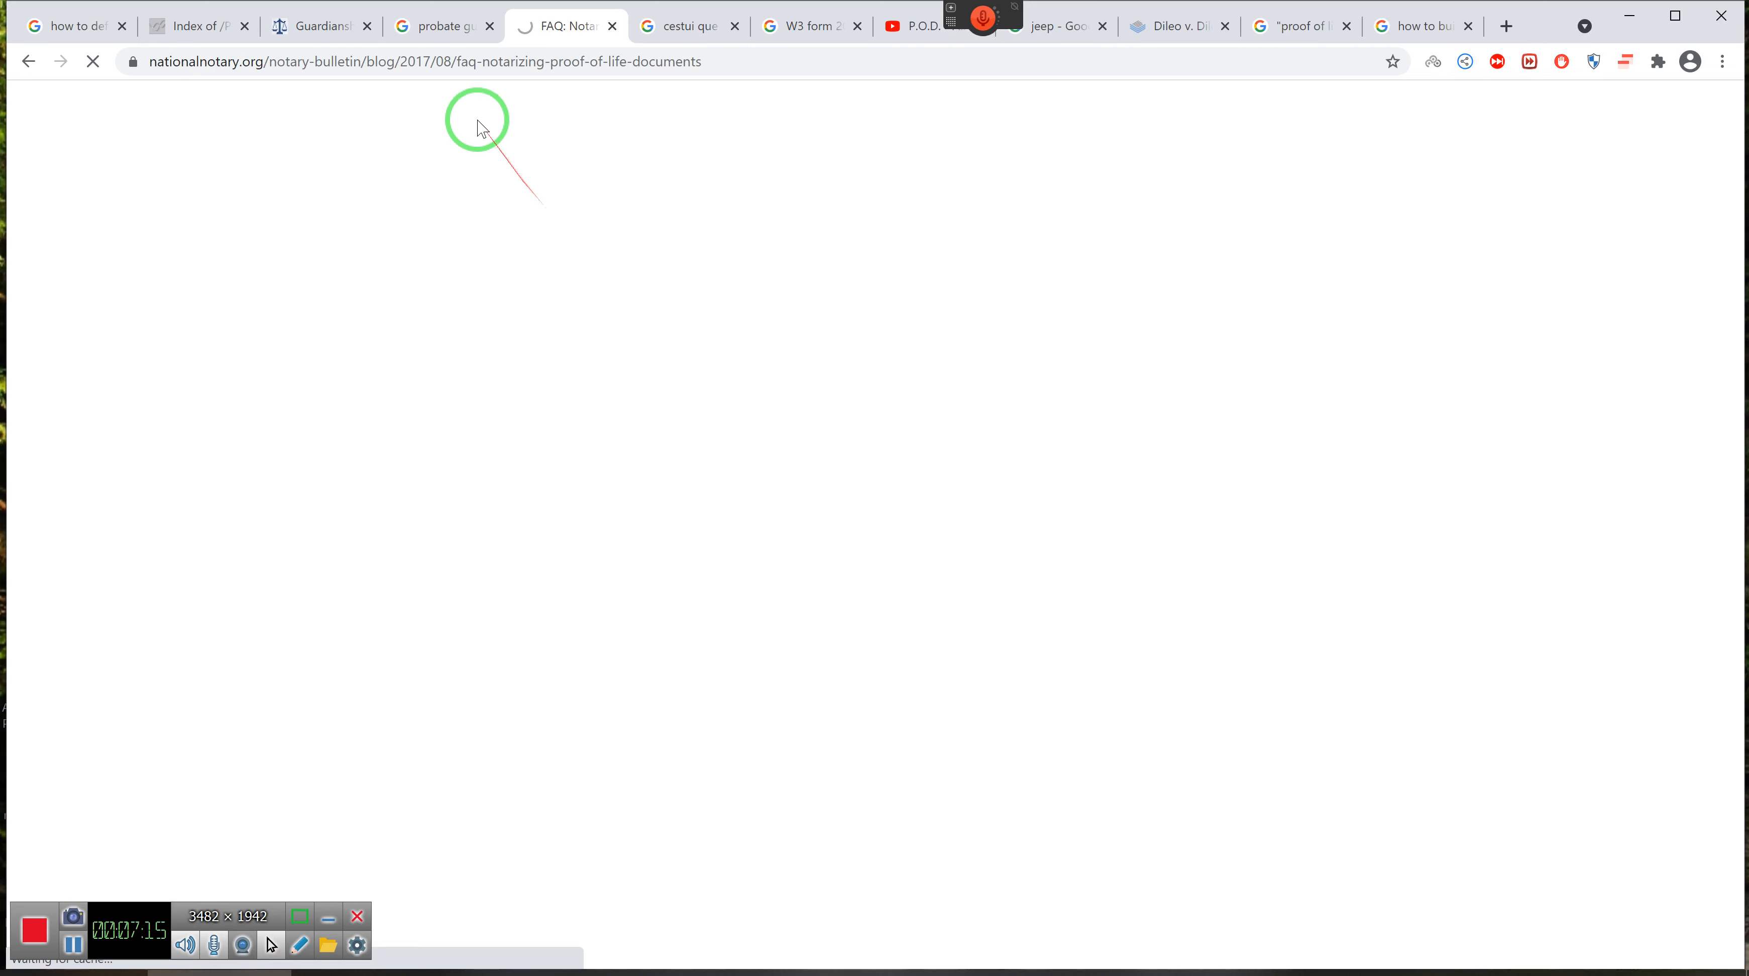
Bring the California Courts Guardianship self-help page to the front in Chrome.
left_click(321, 26)
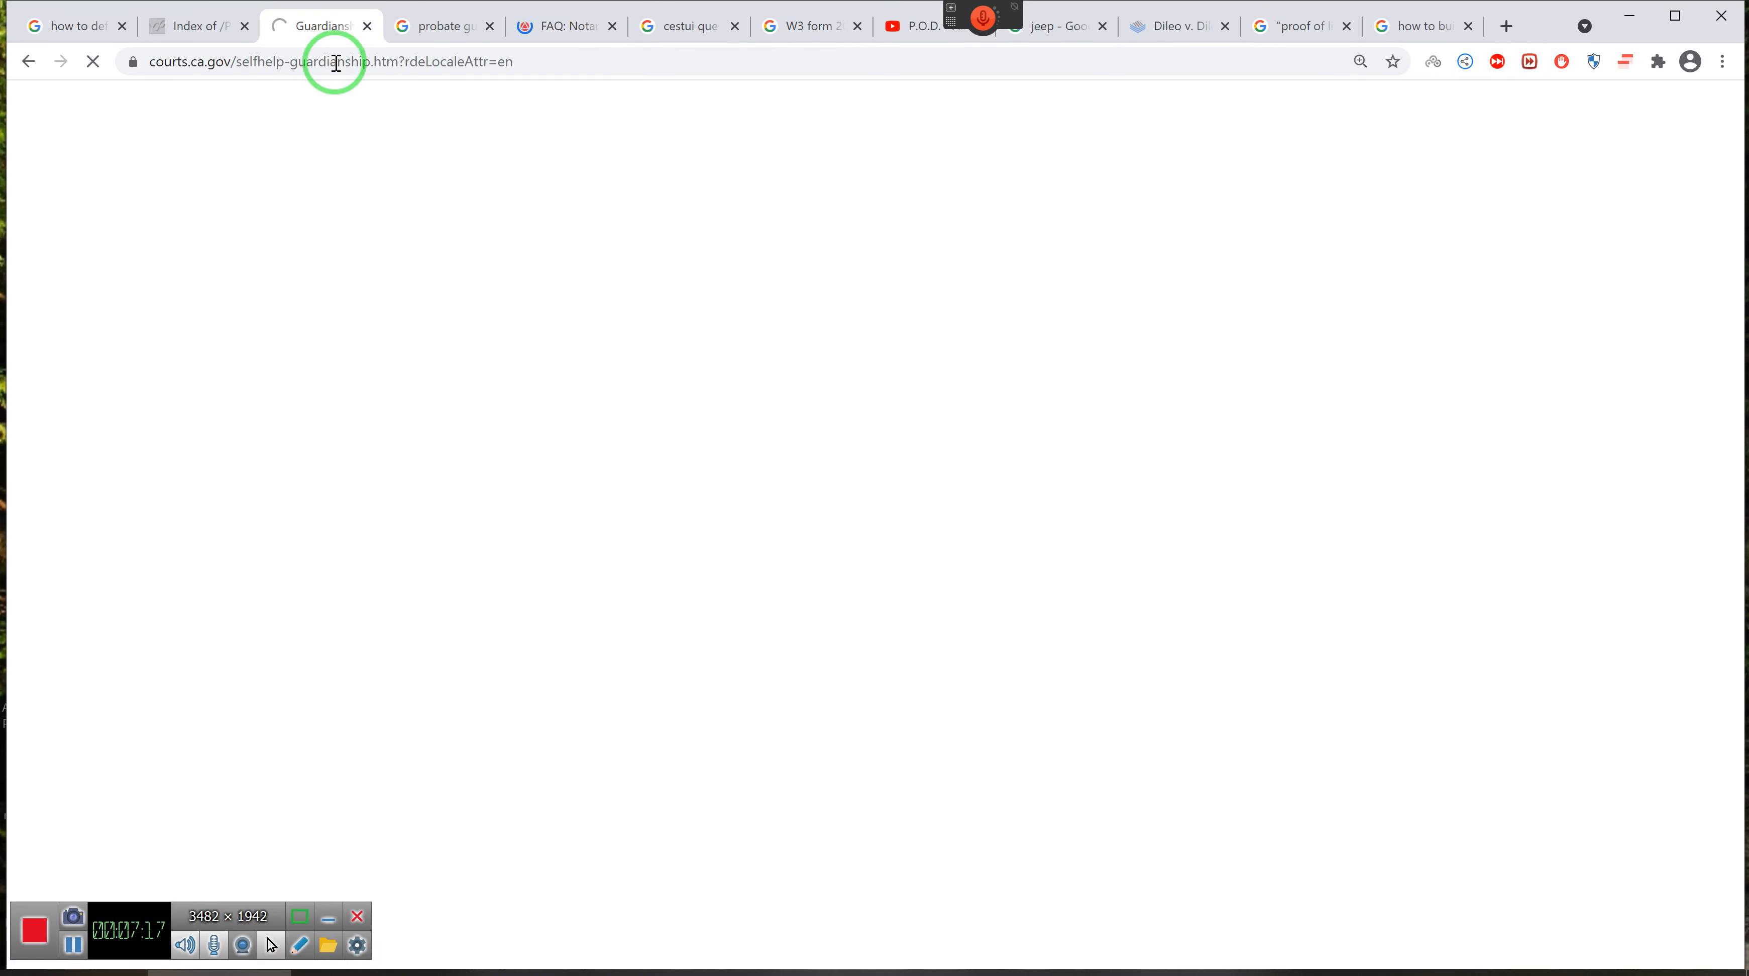
mouse_move(448, 199)
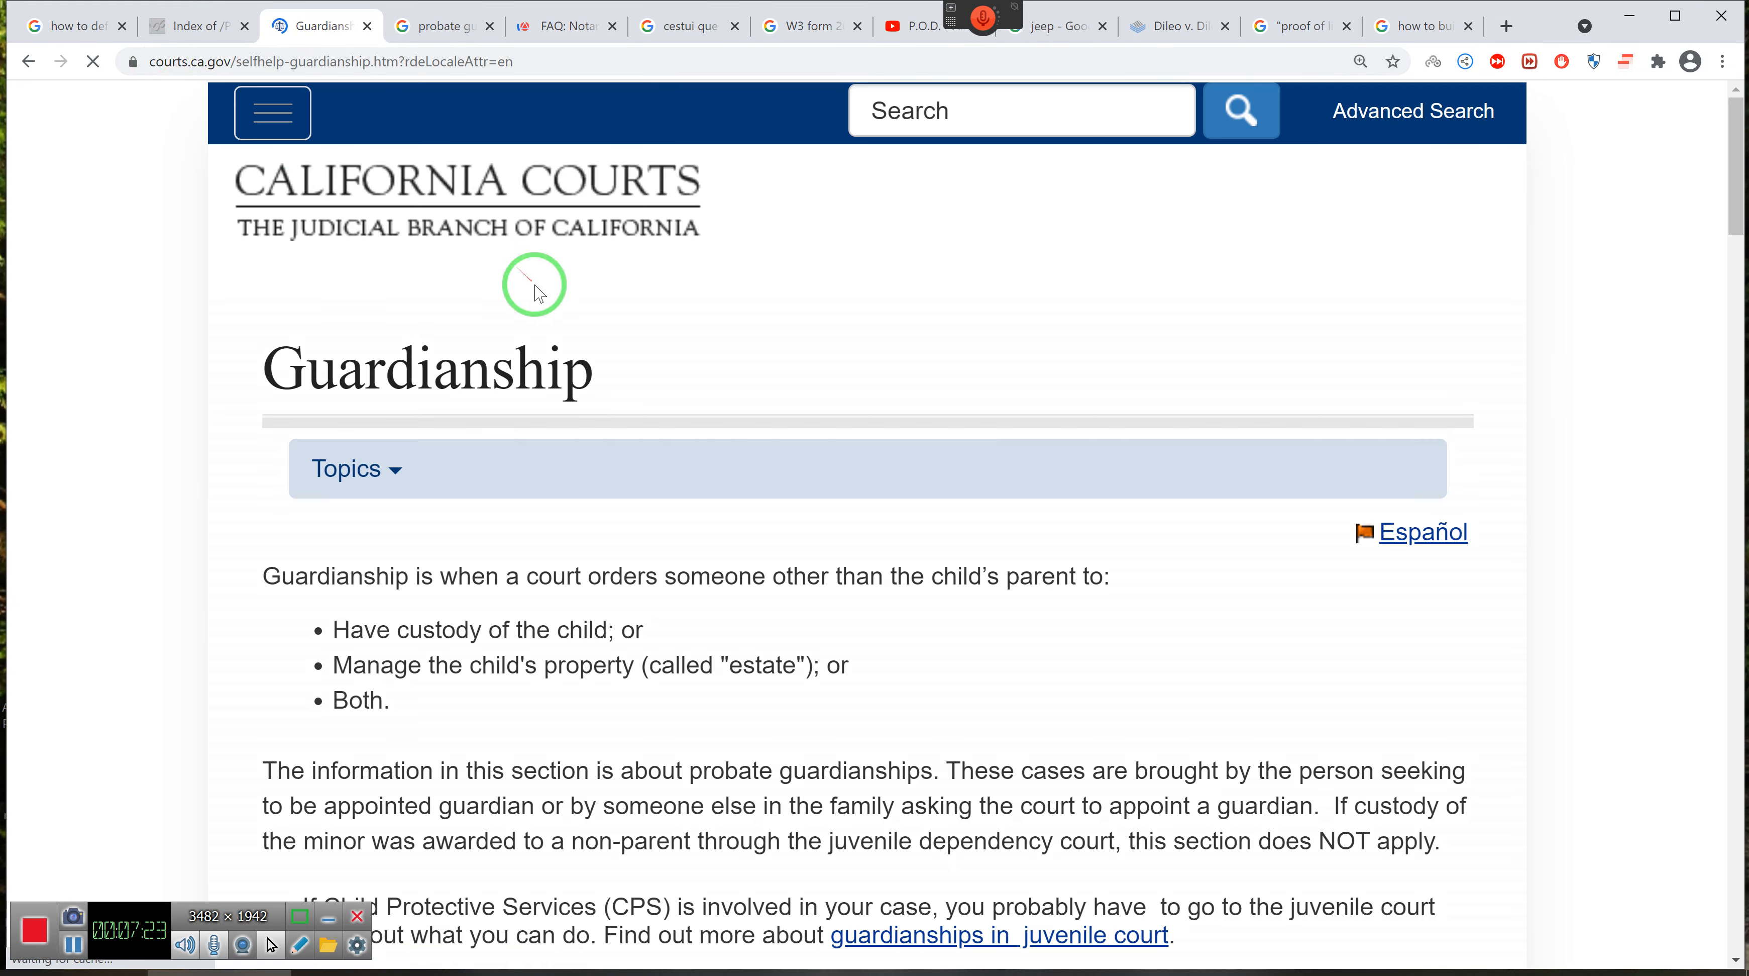
mouse_move(567, 231)
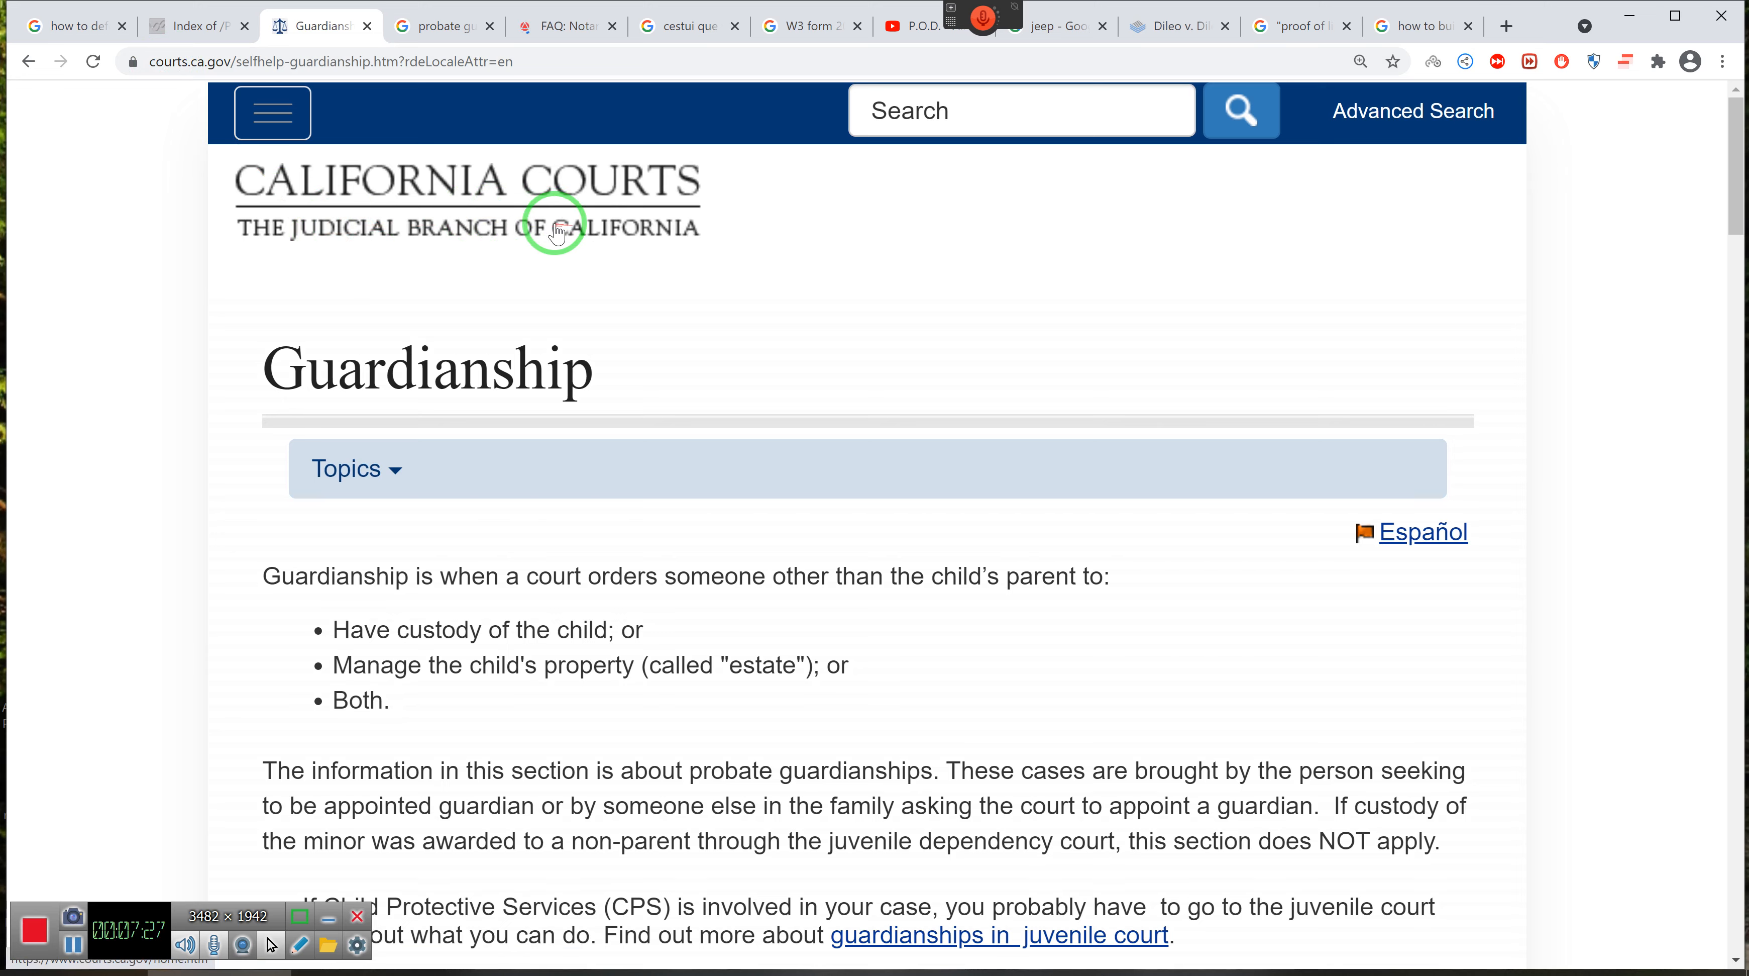
mouse_move(374, 251)
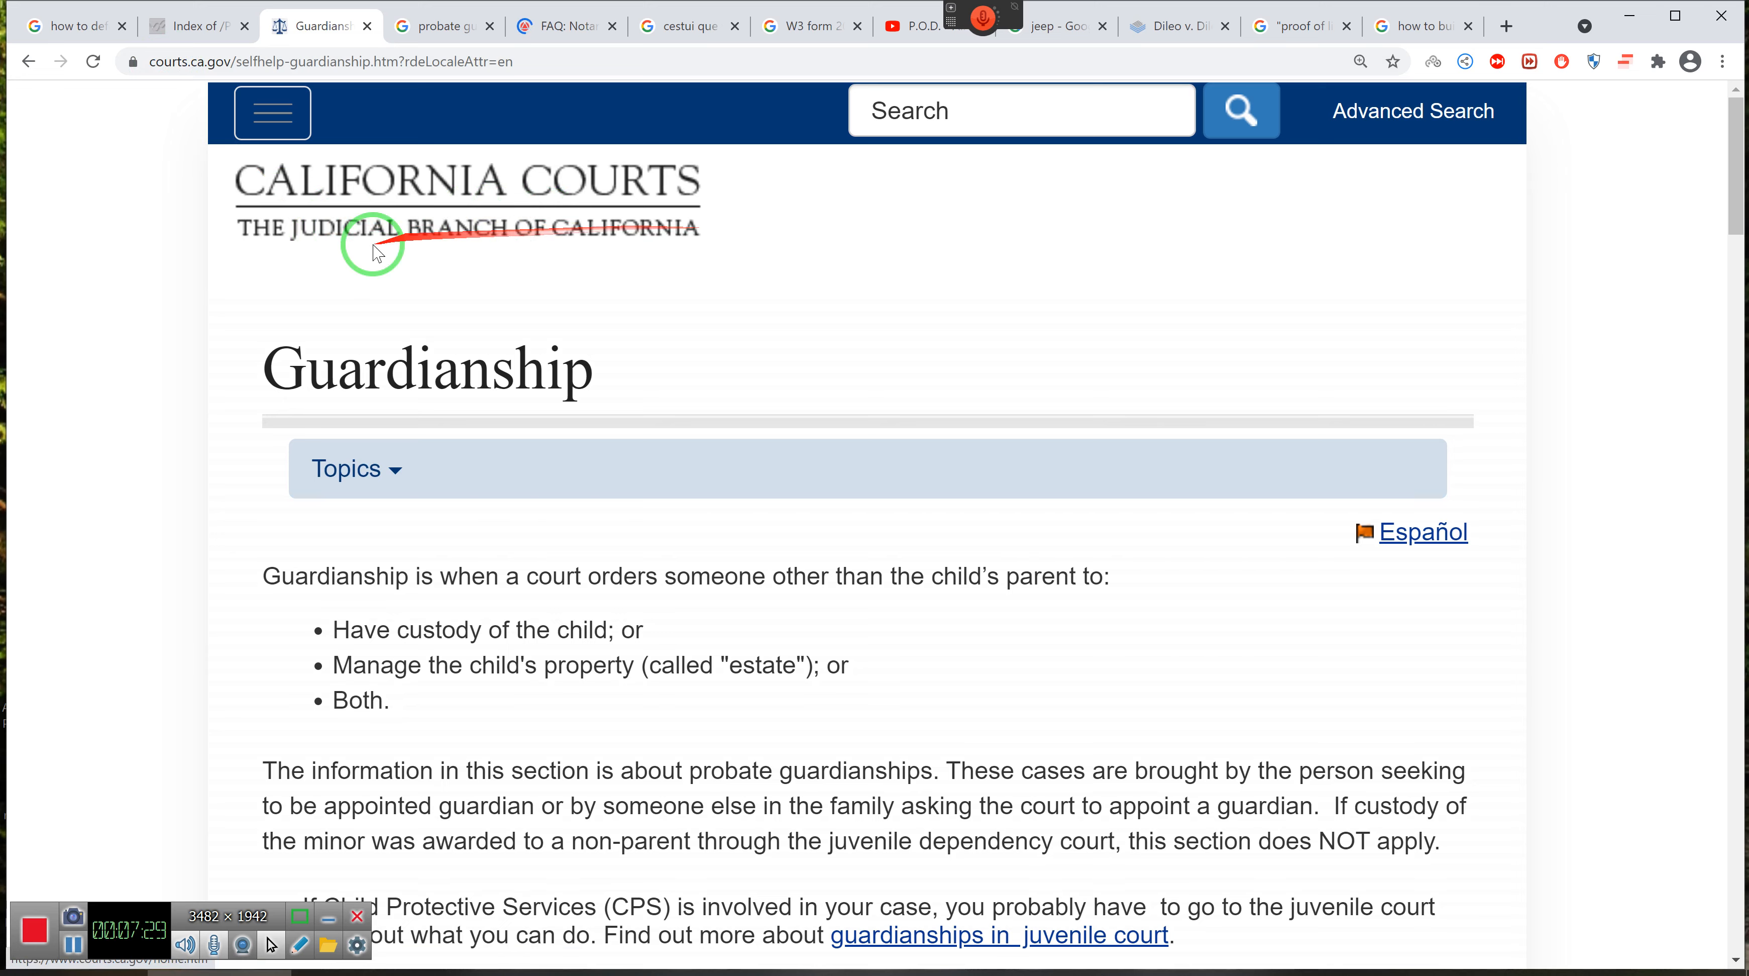
mouse_move(429, 236)
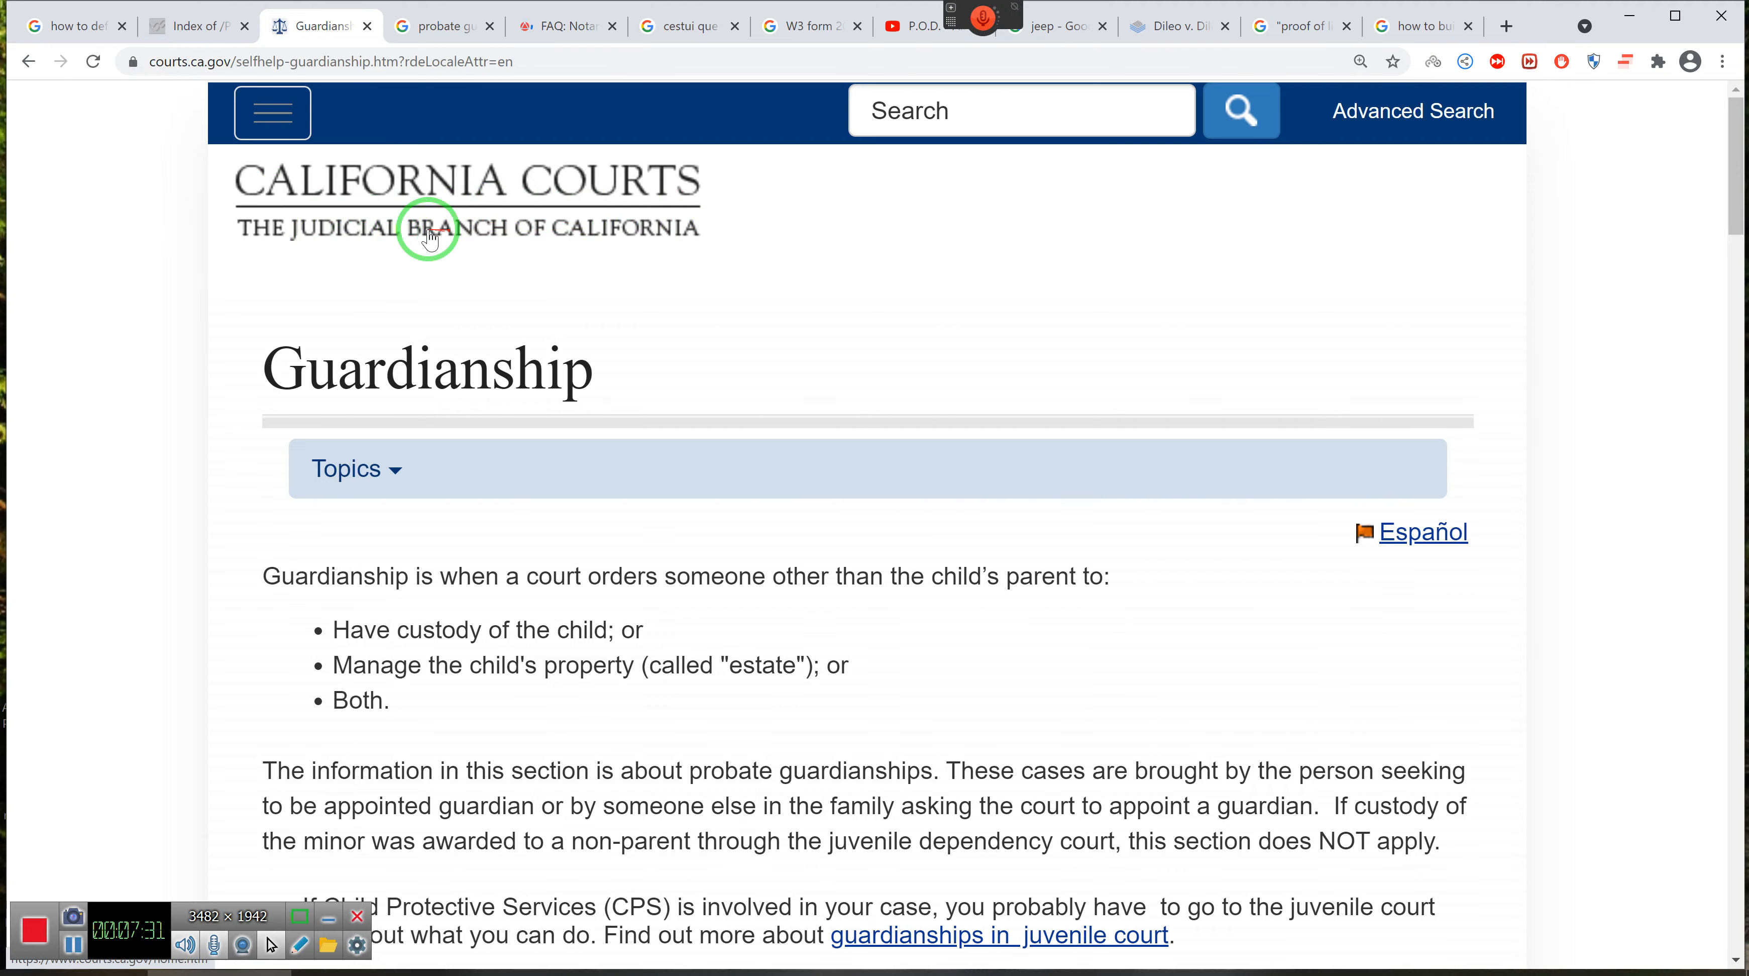
scroll("down", 3)
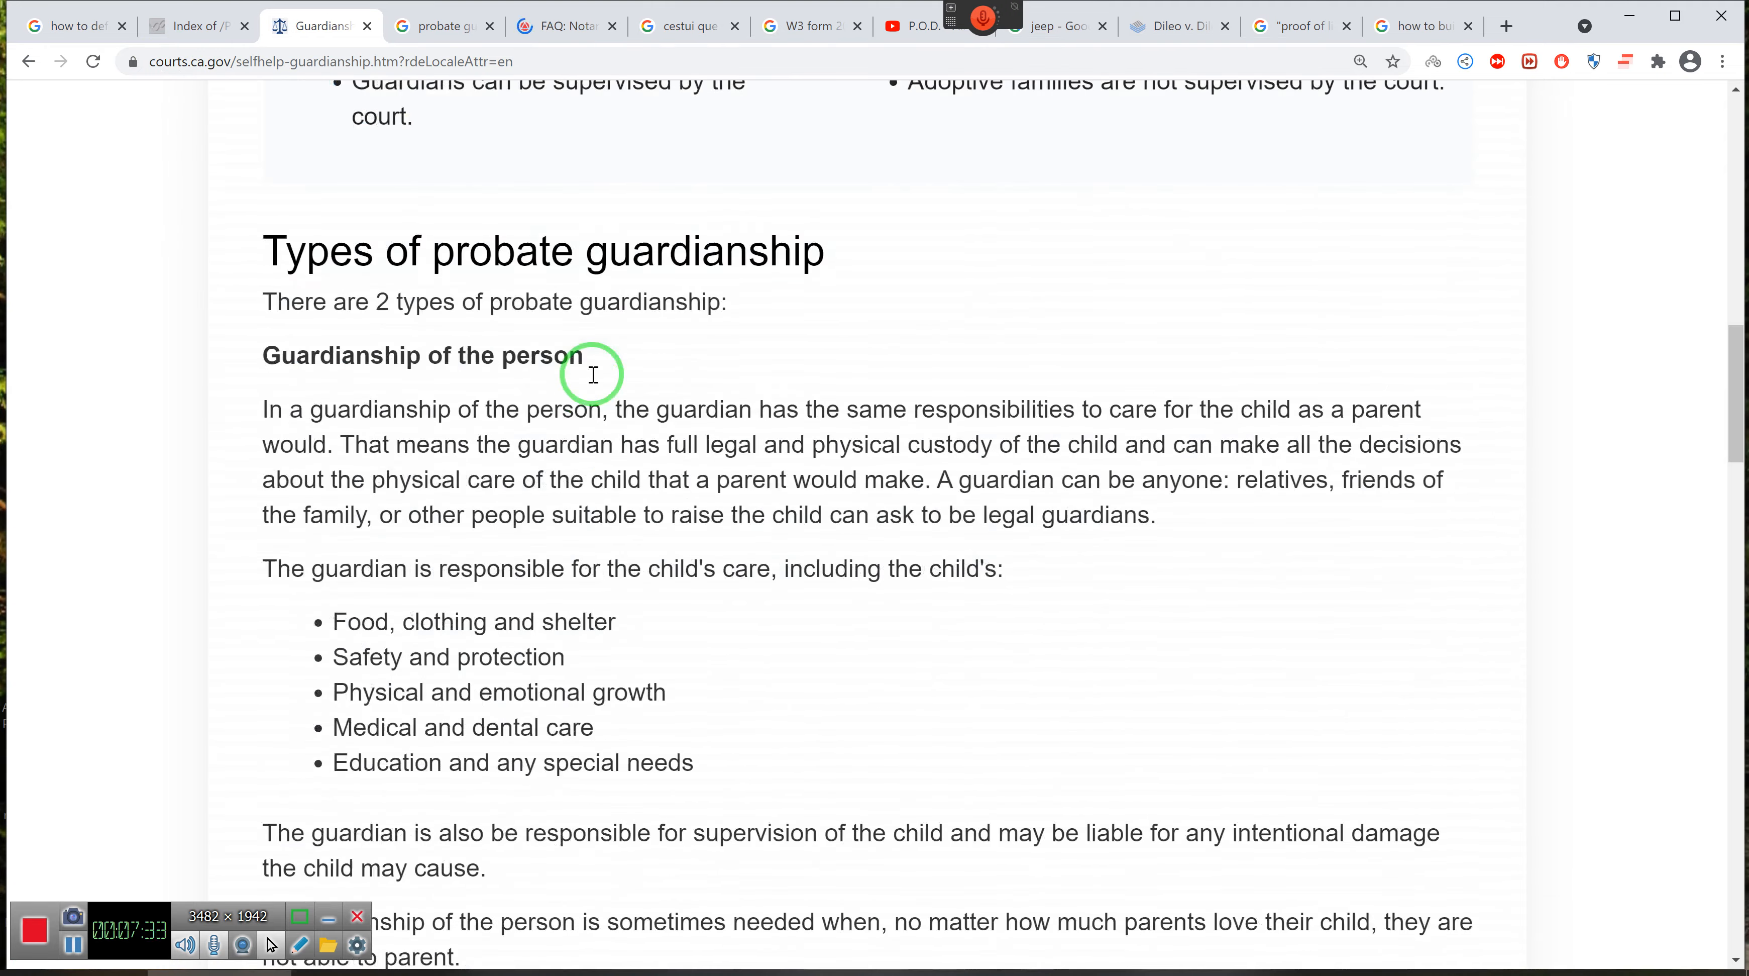
scroll("down", 3)
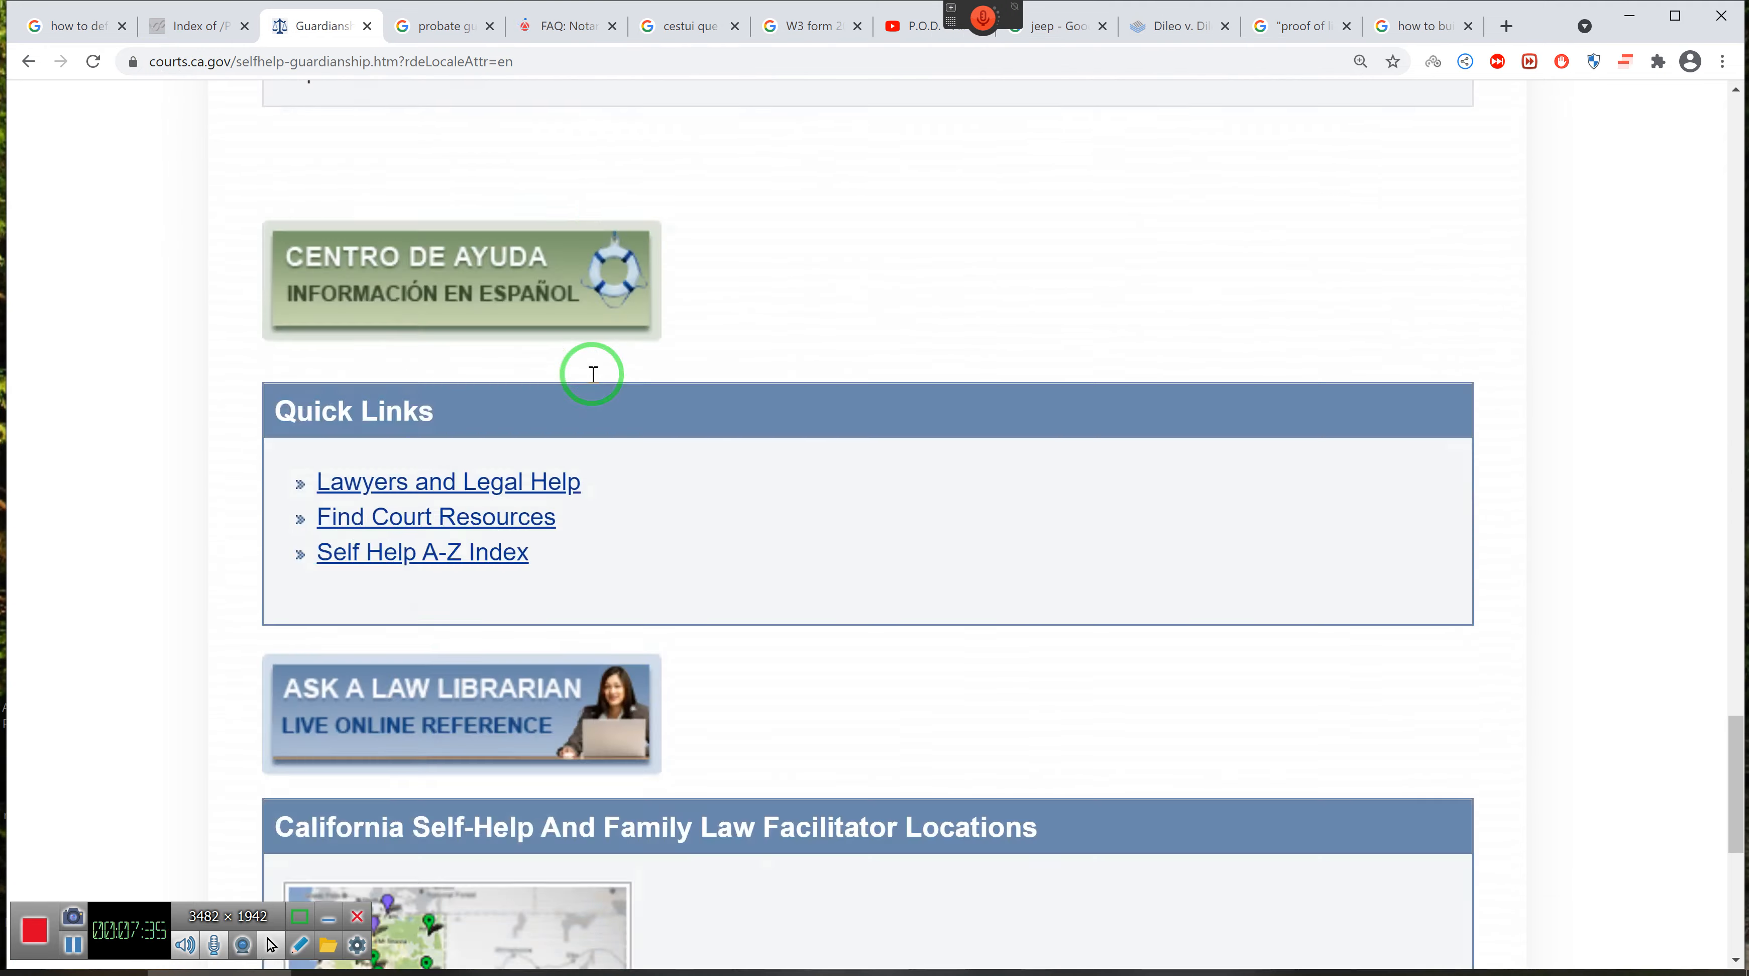
scroll("down", 3)
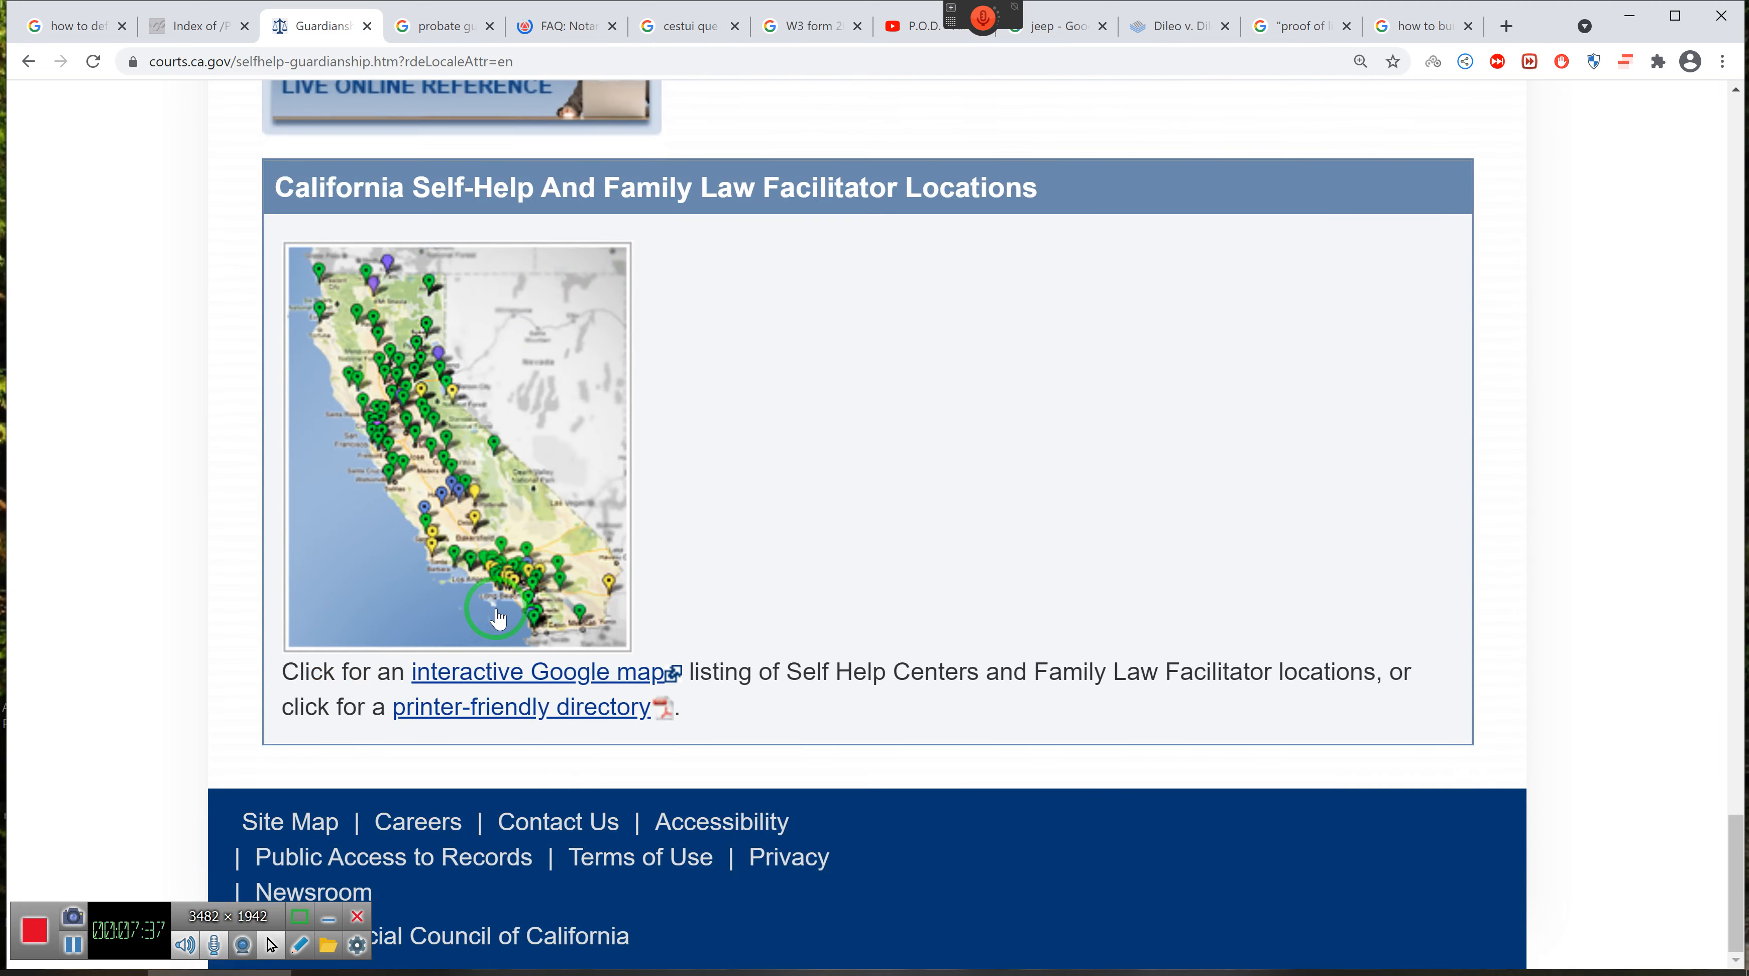
mouse_move(957, 213)
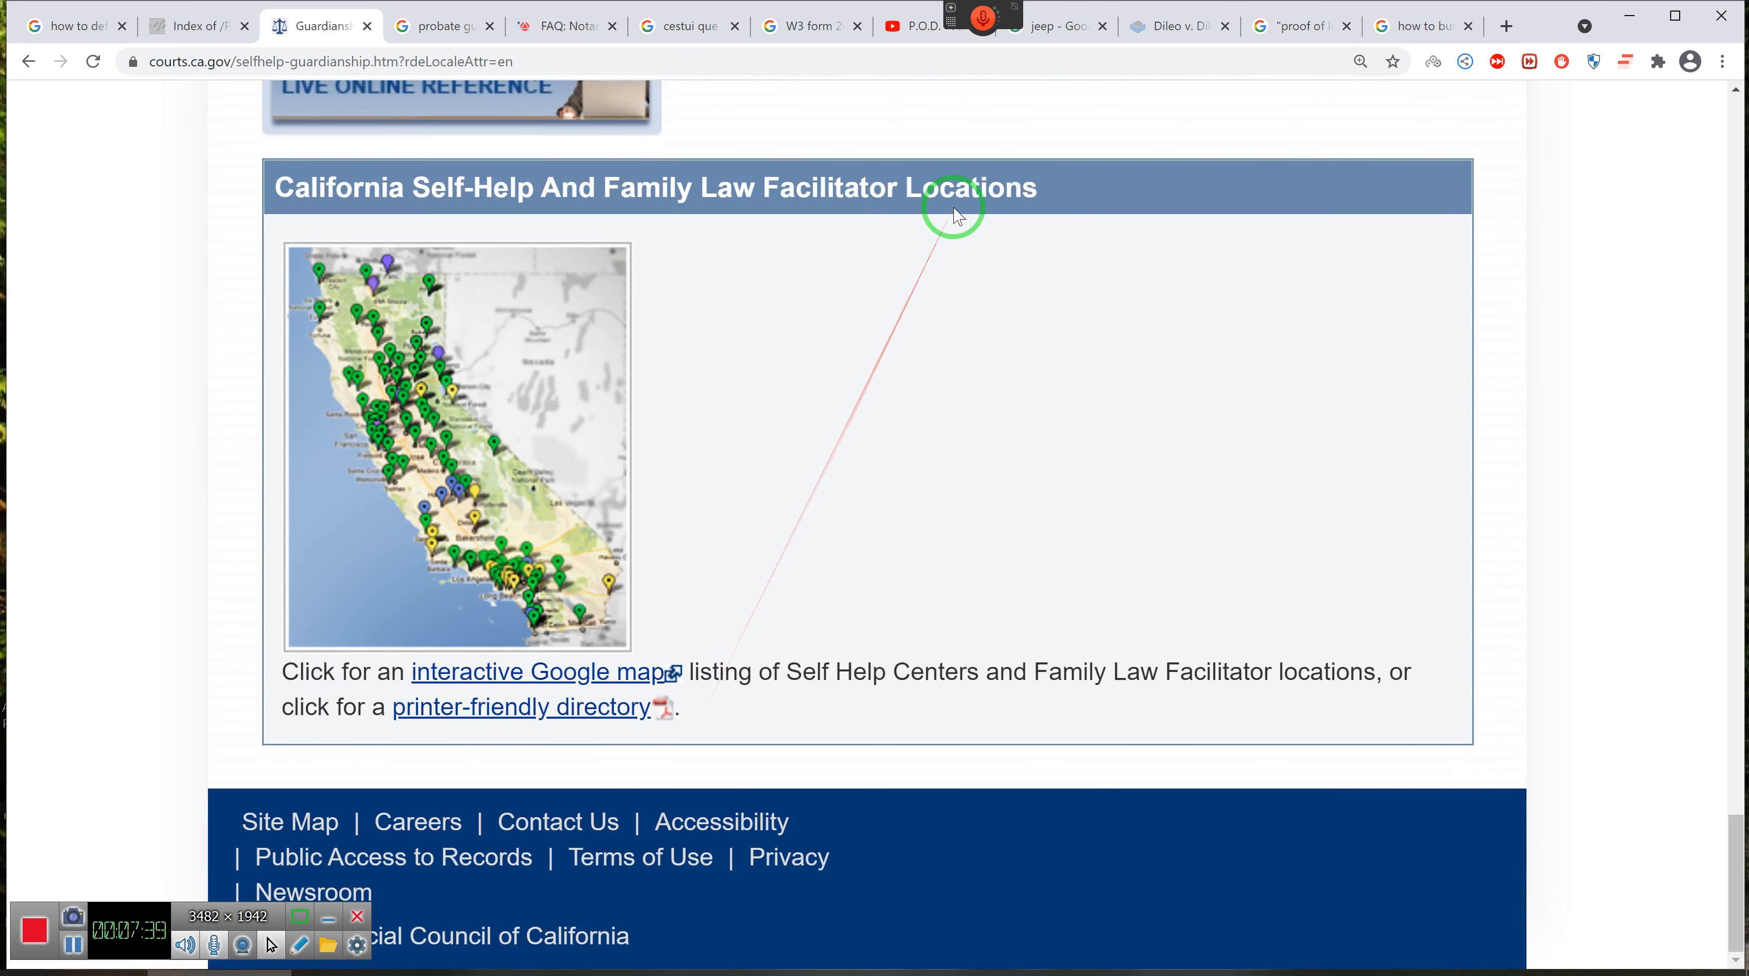
scroll("up", 3)
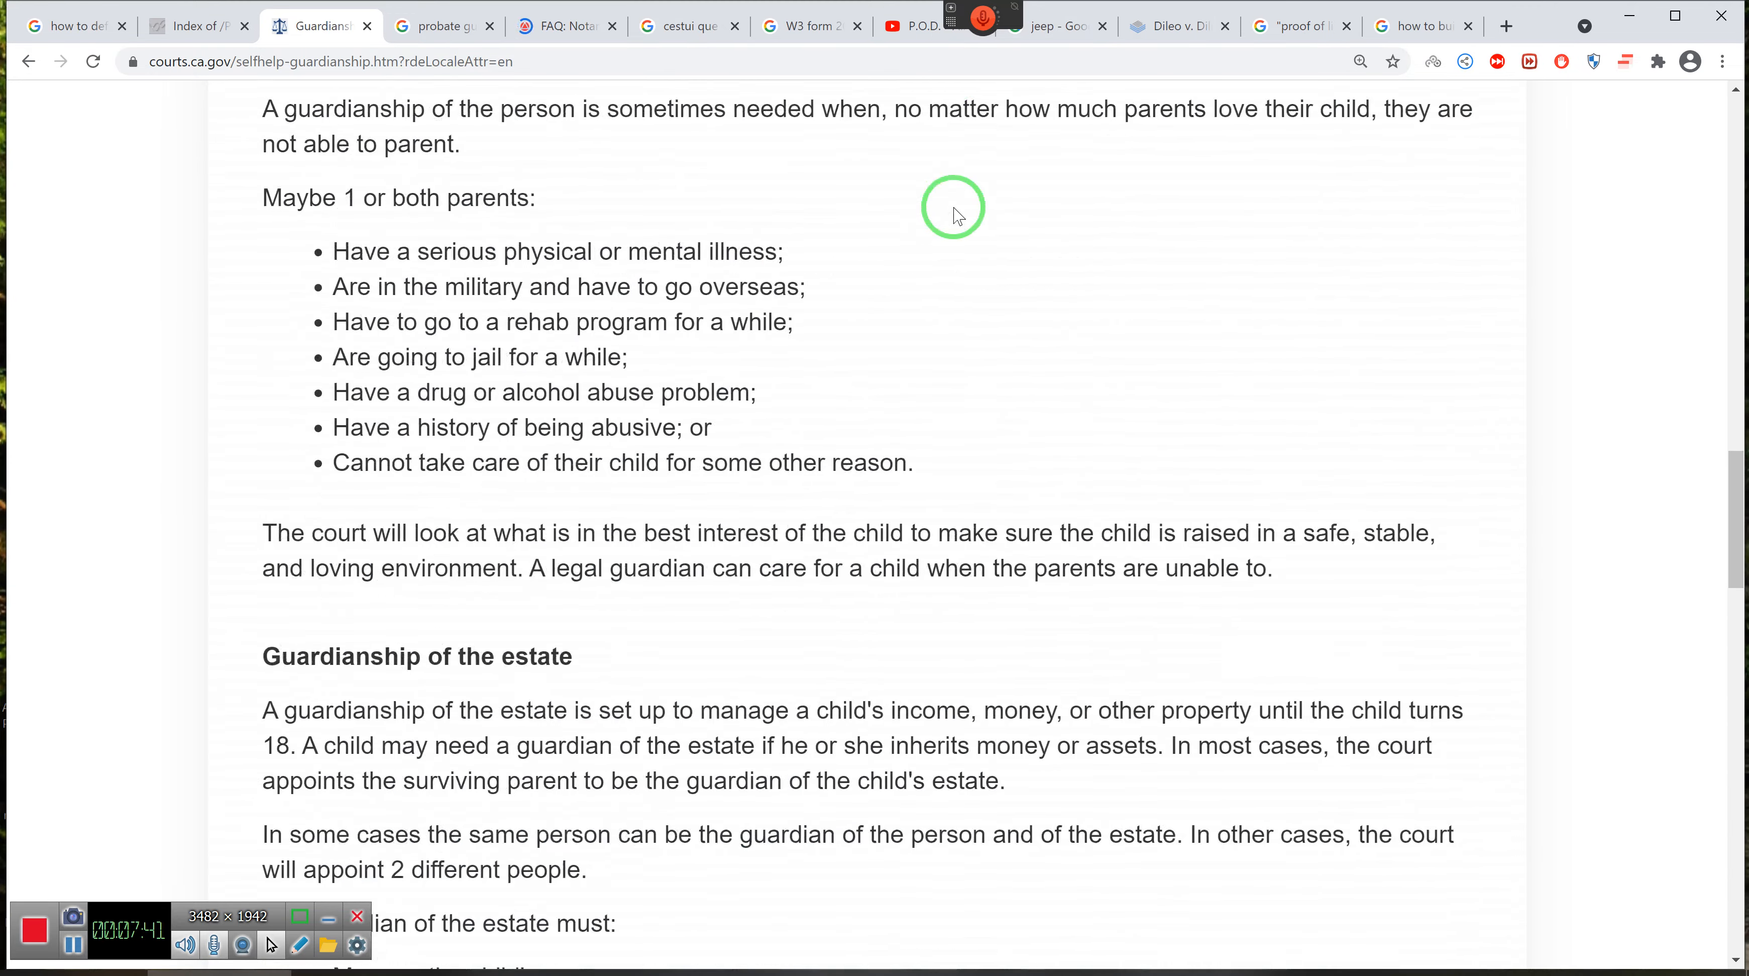
scroll("up", 3)
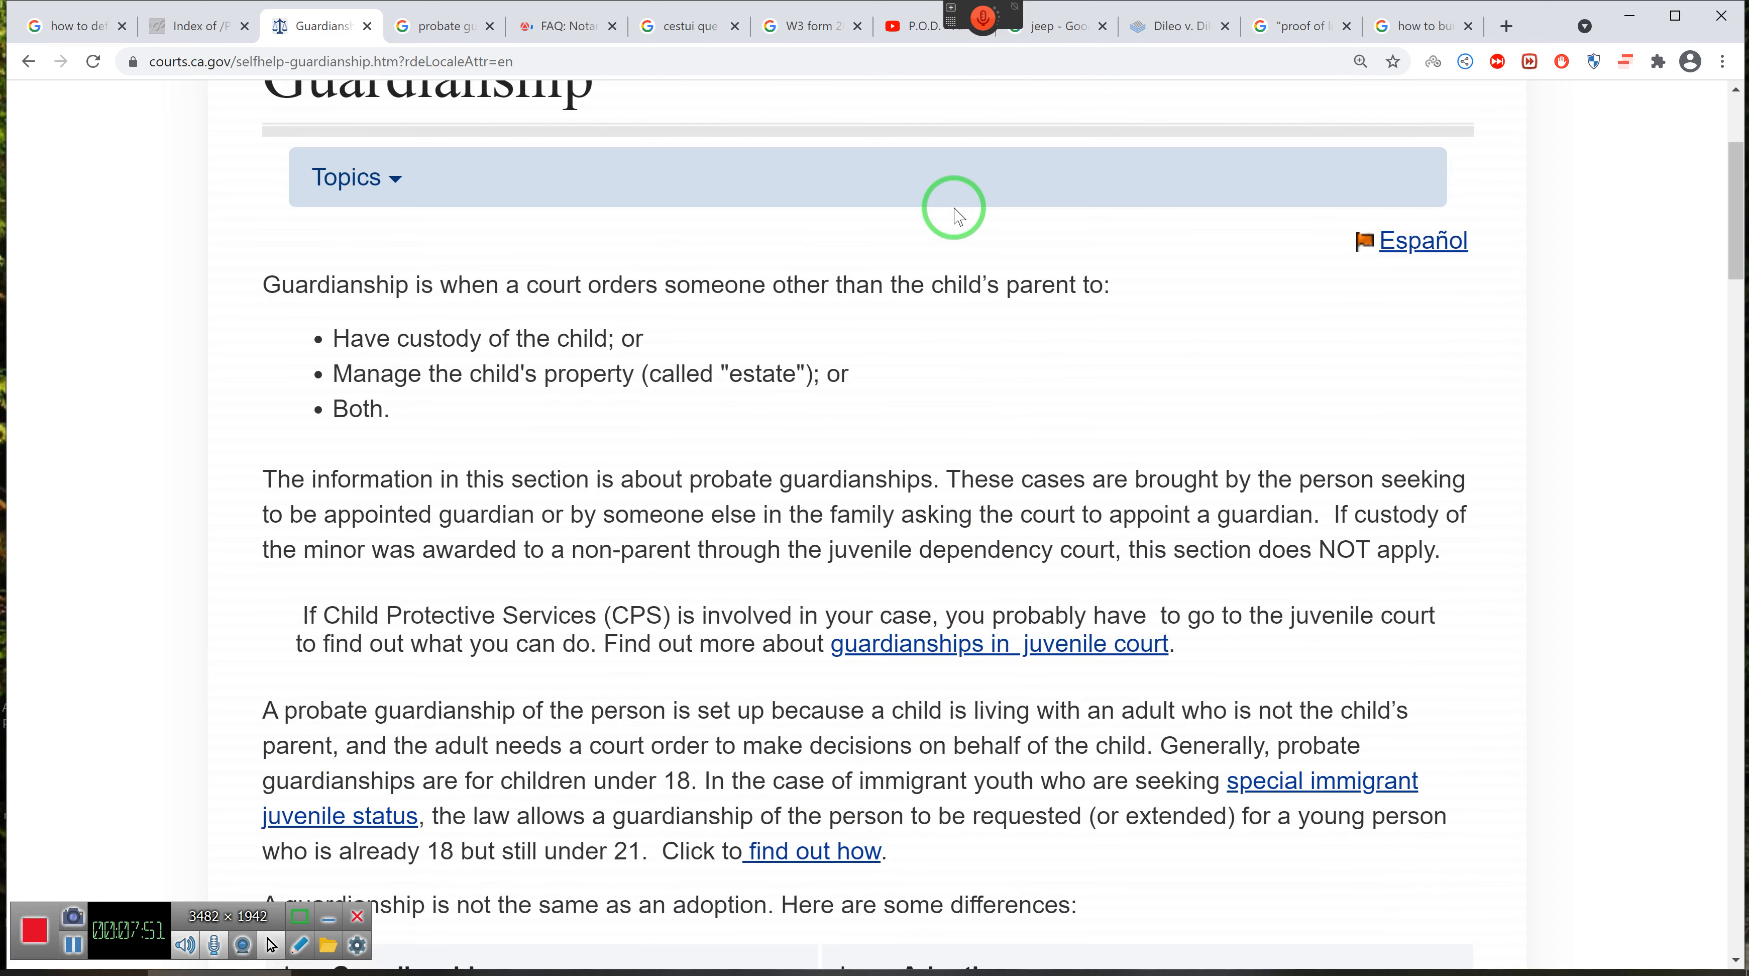
scroll("up", 3)
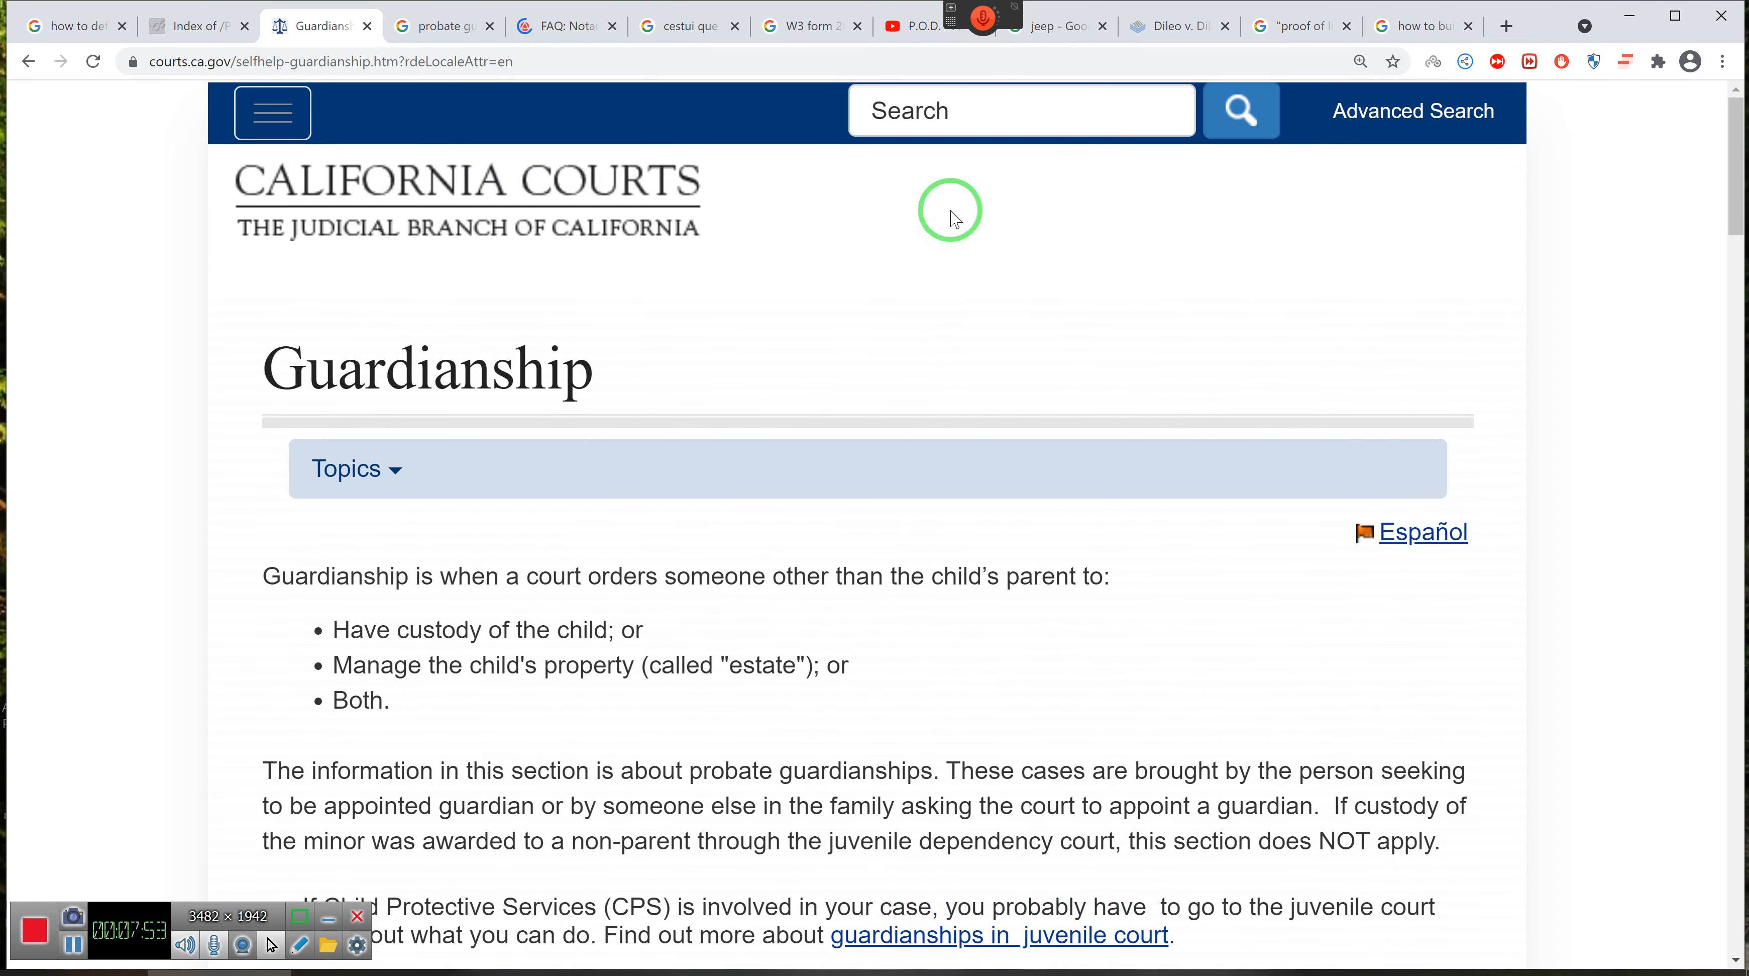
mouse_move(1002, 274)
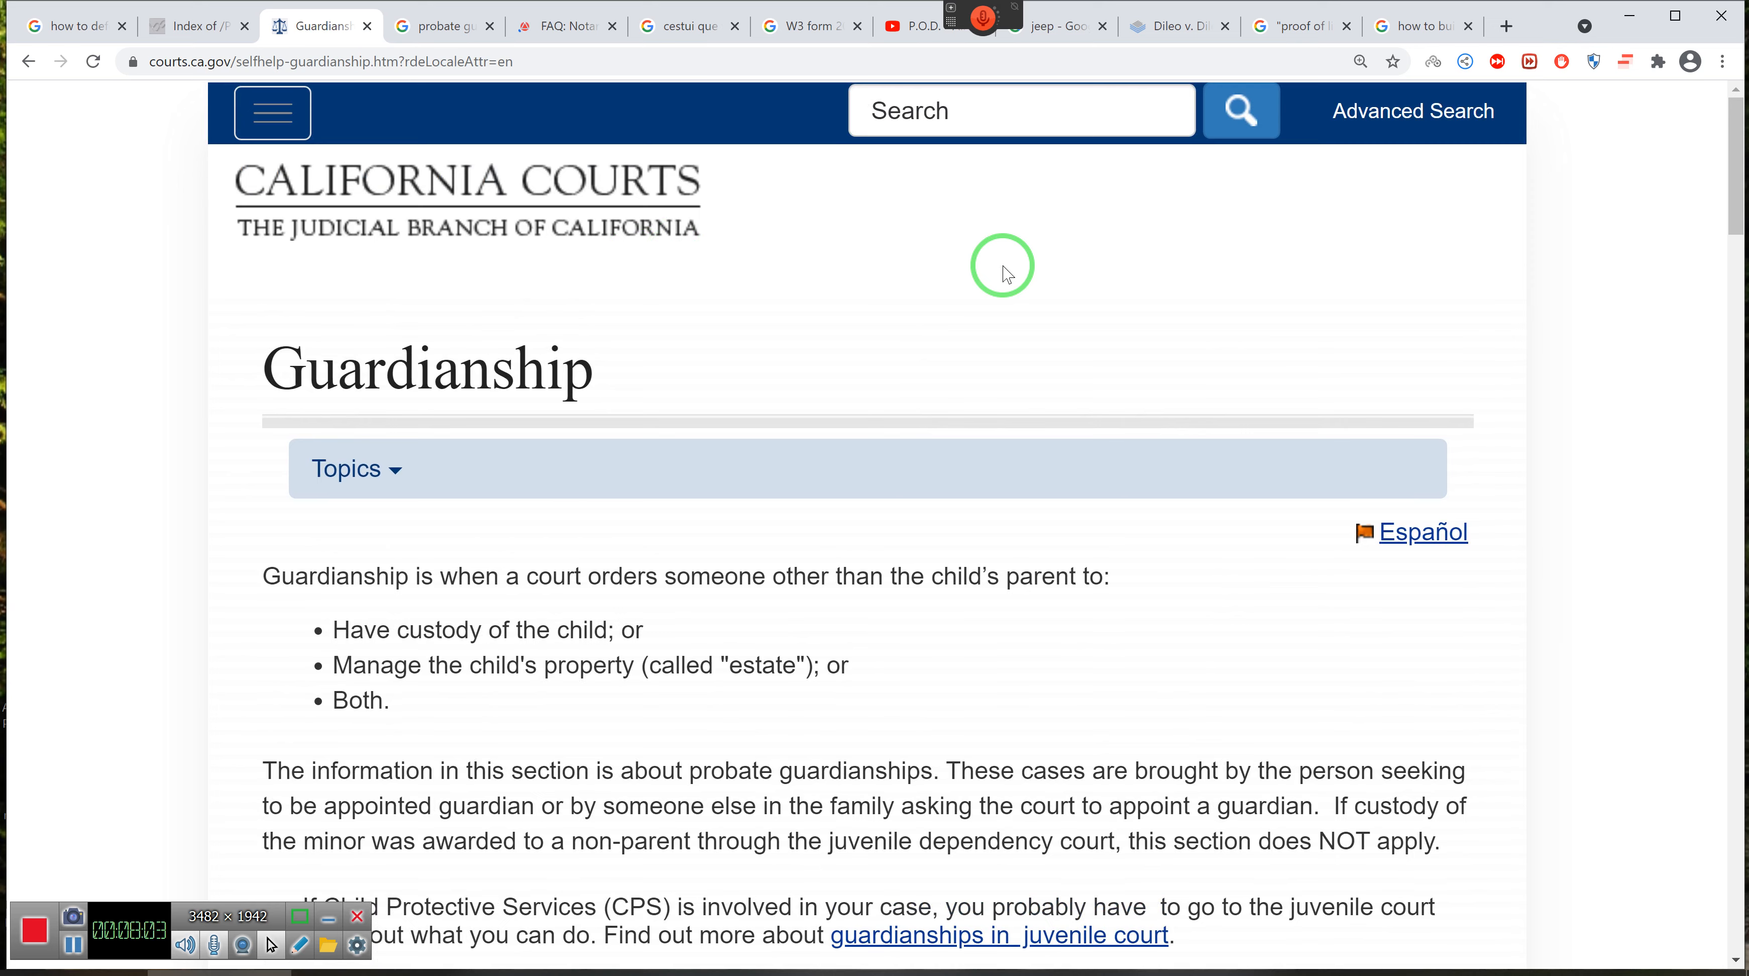
mouse_move(167, 431)
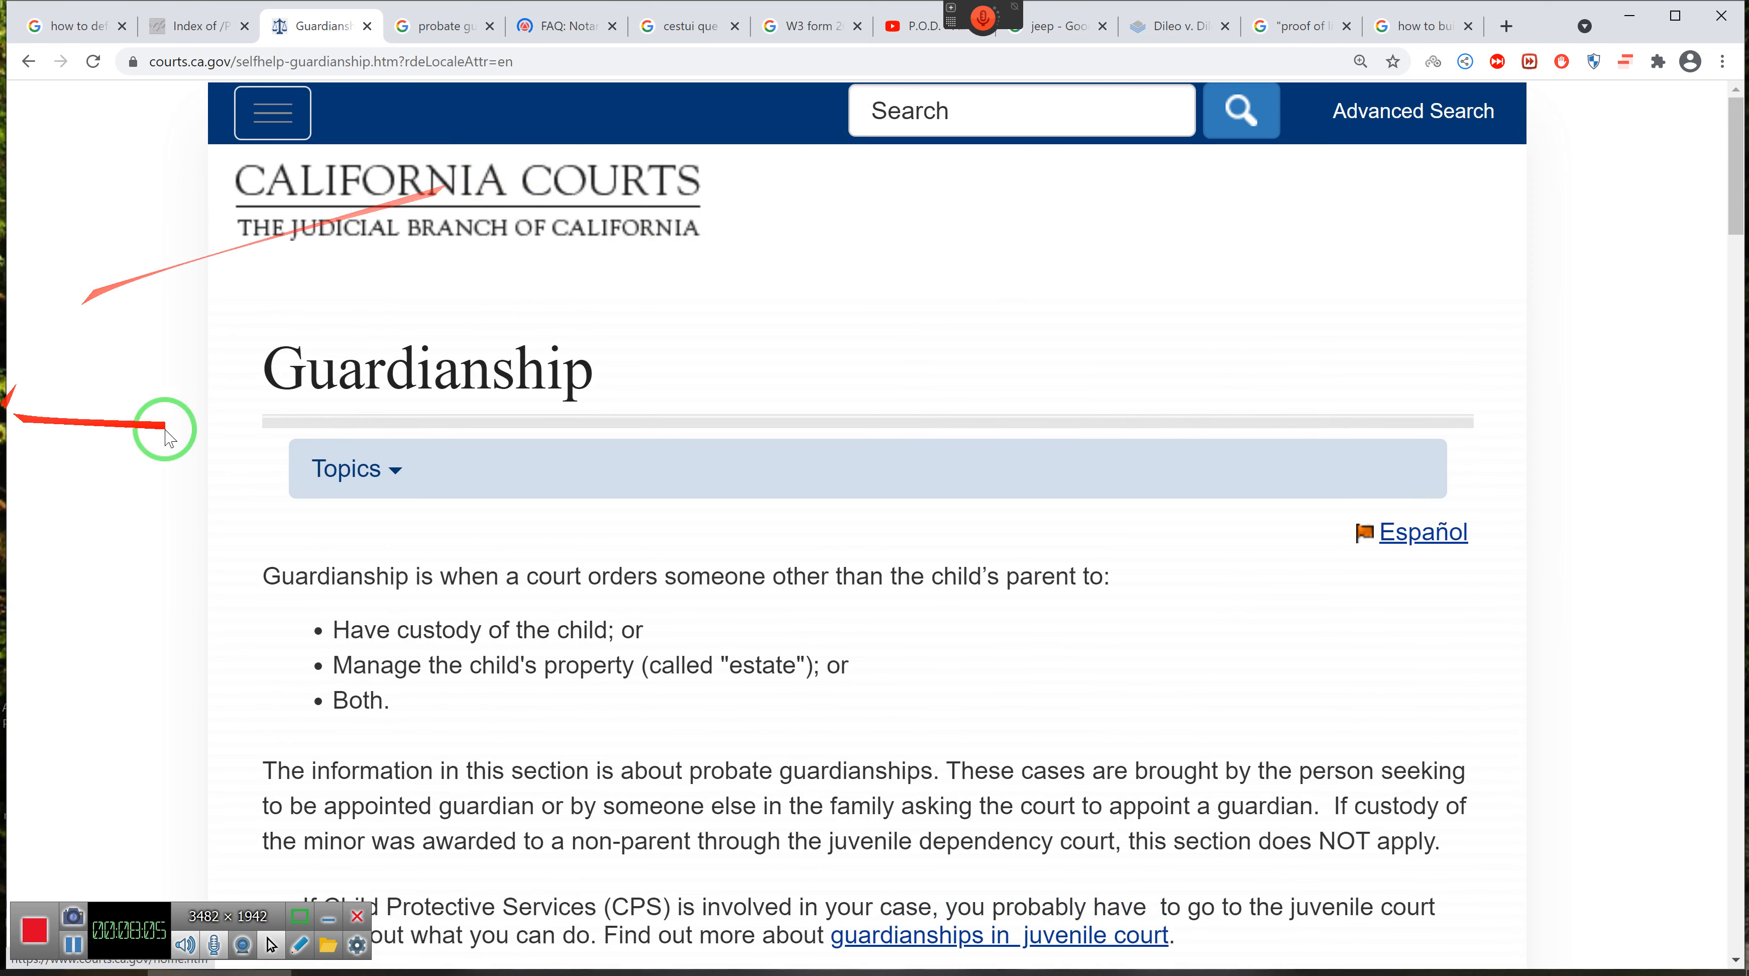
mouse_move(818, 617)
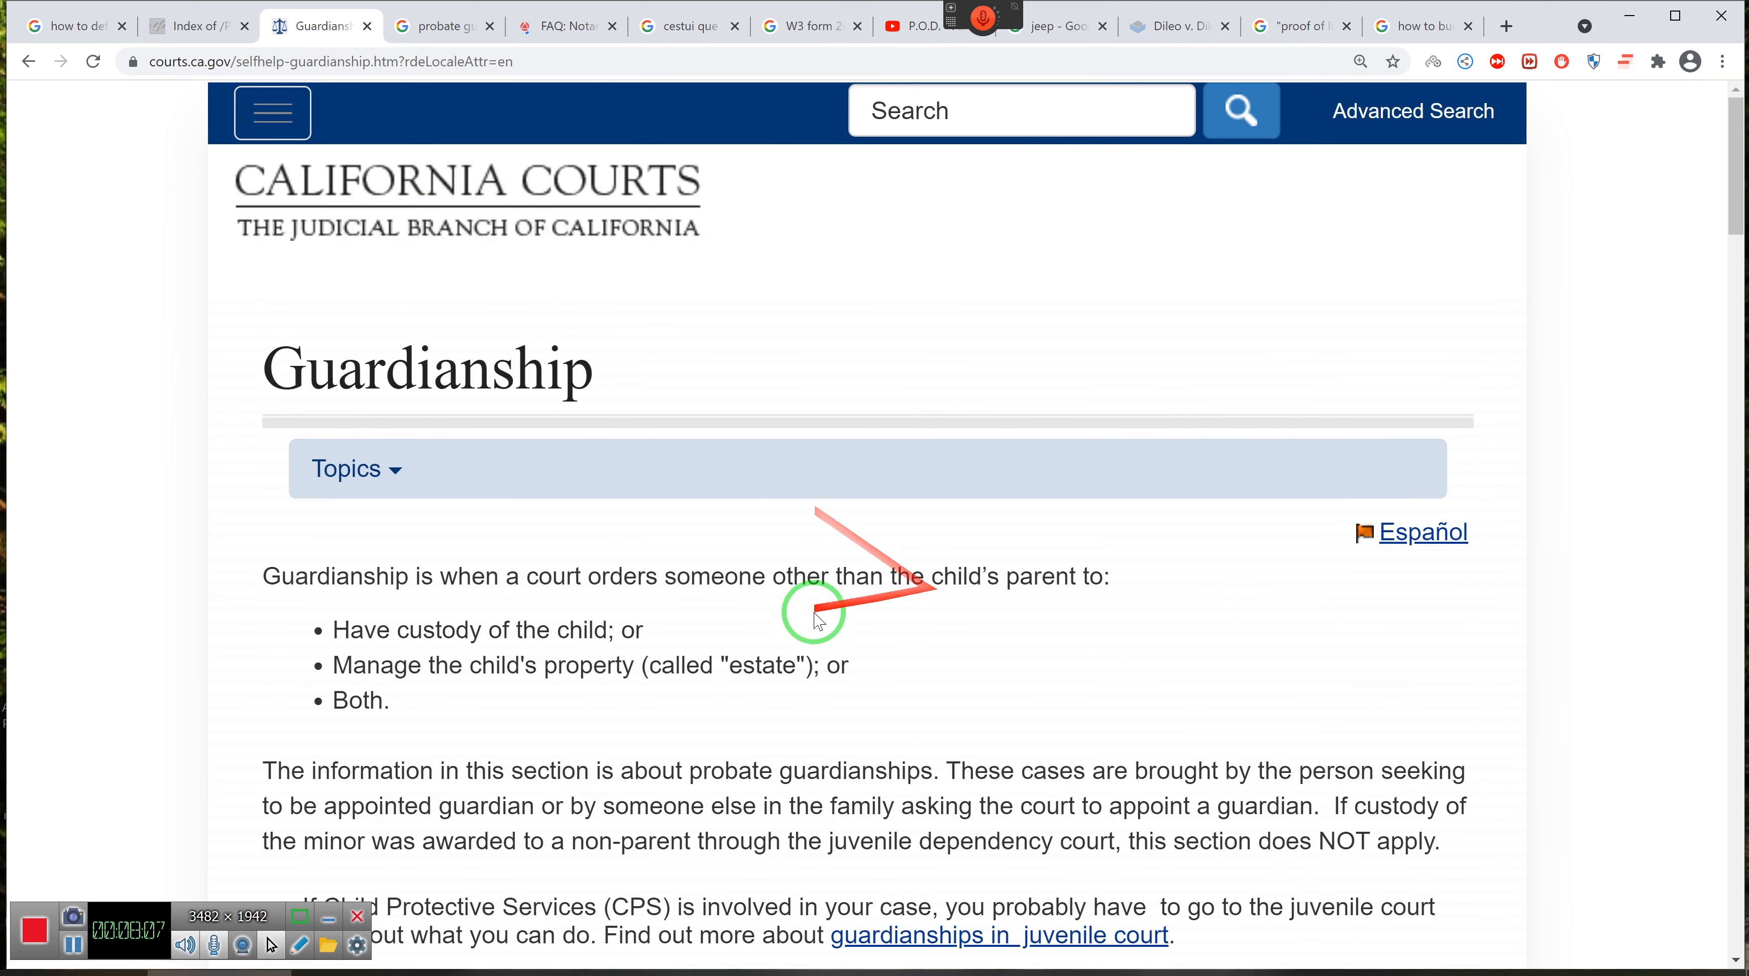
mouse_move(735, 617)
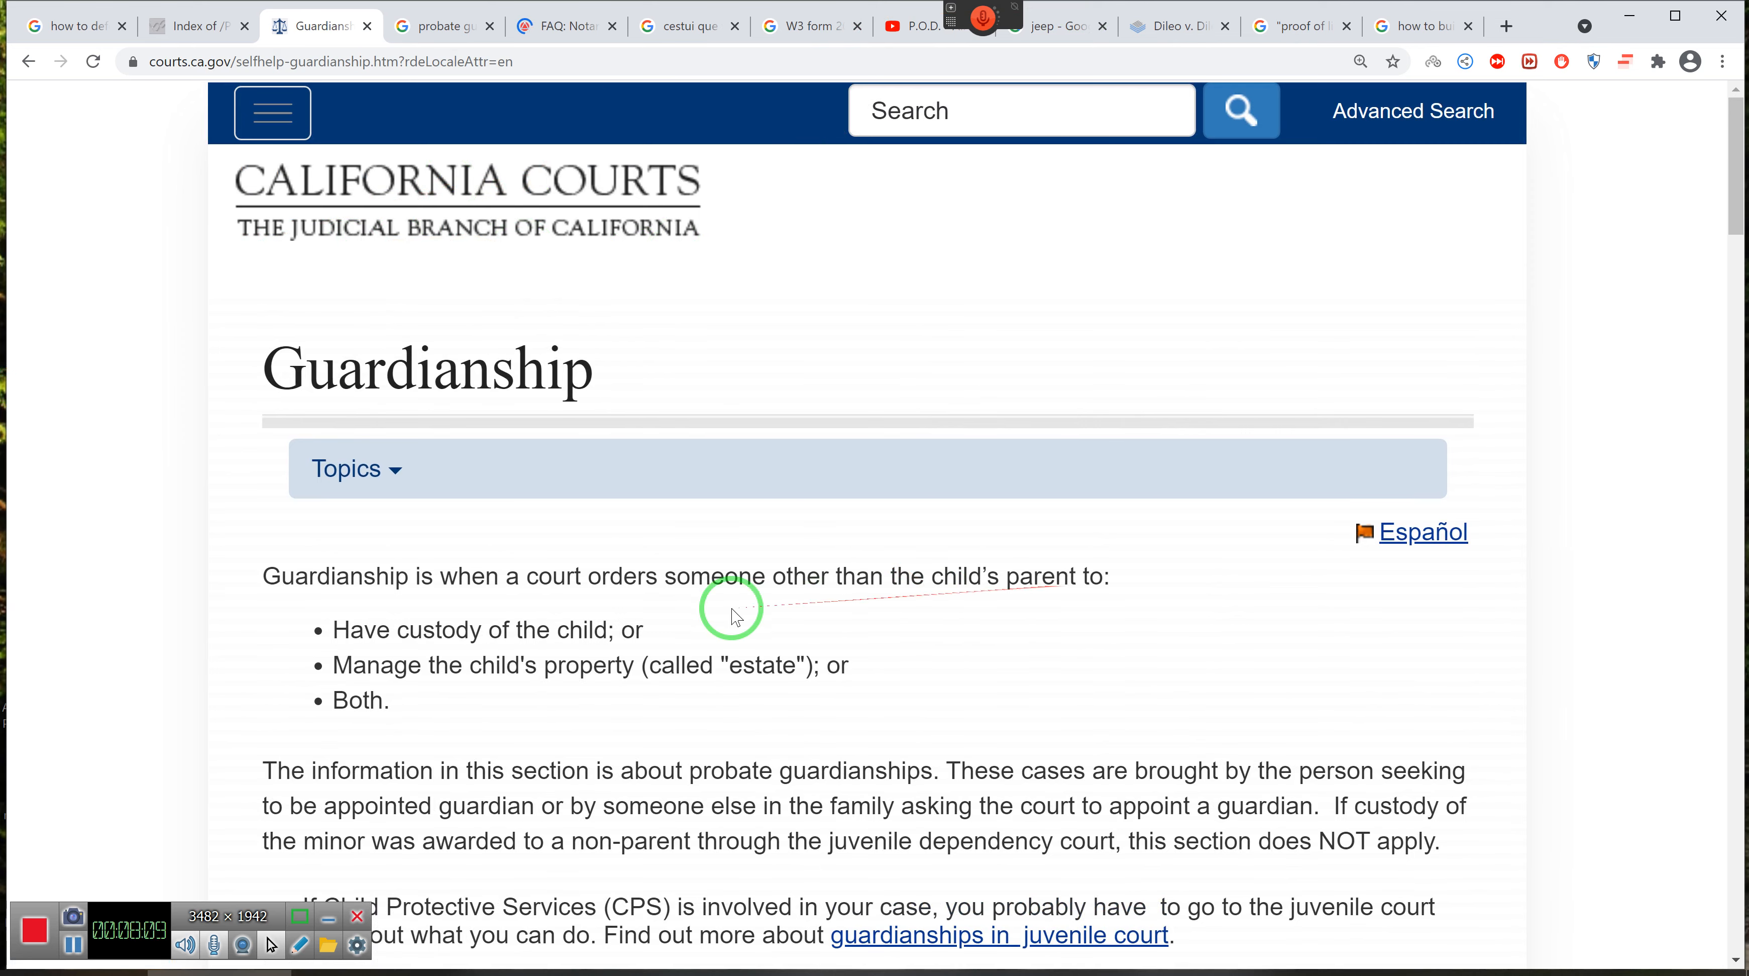
mouse_move(465, 661)
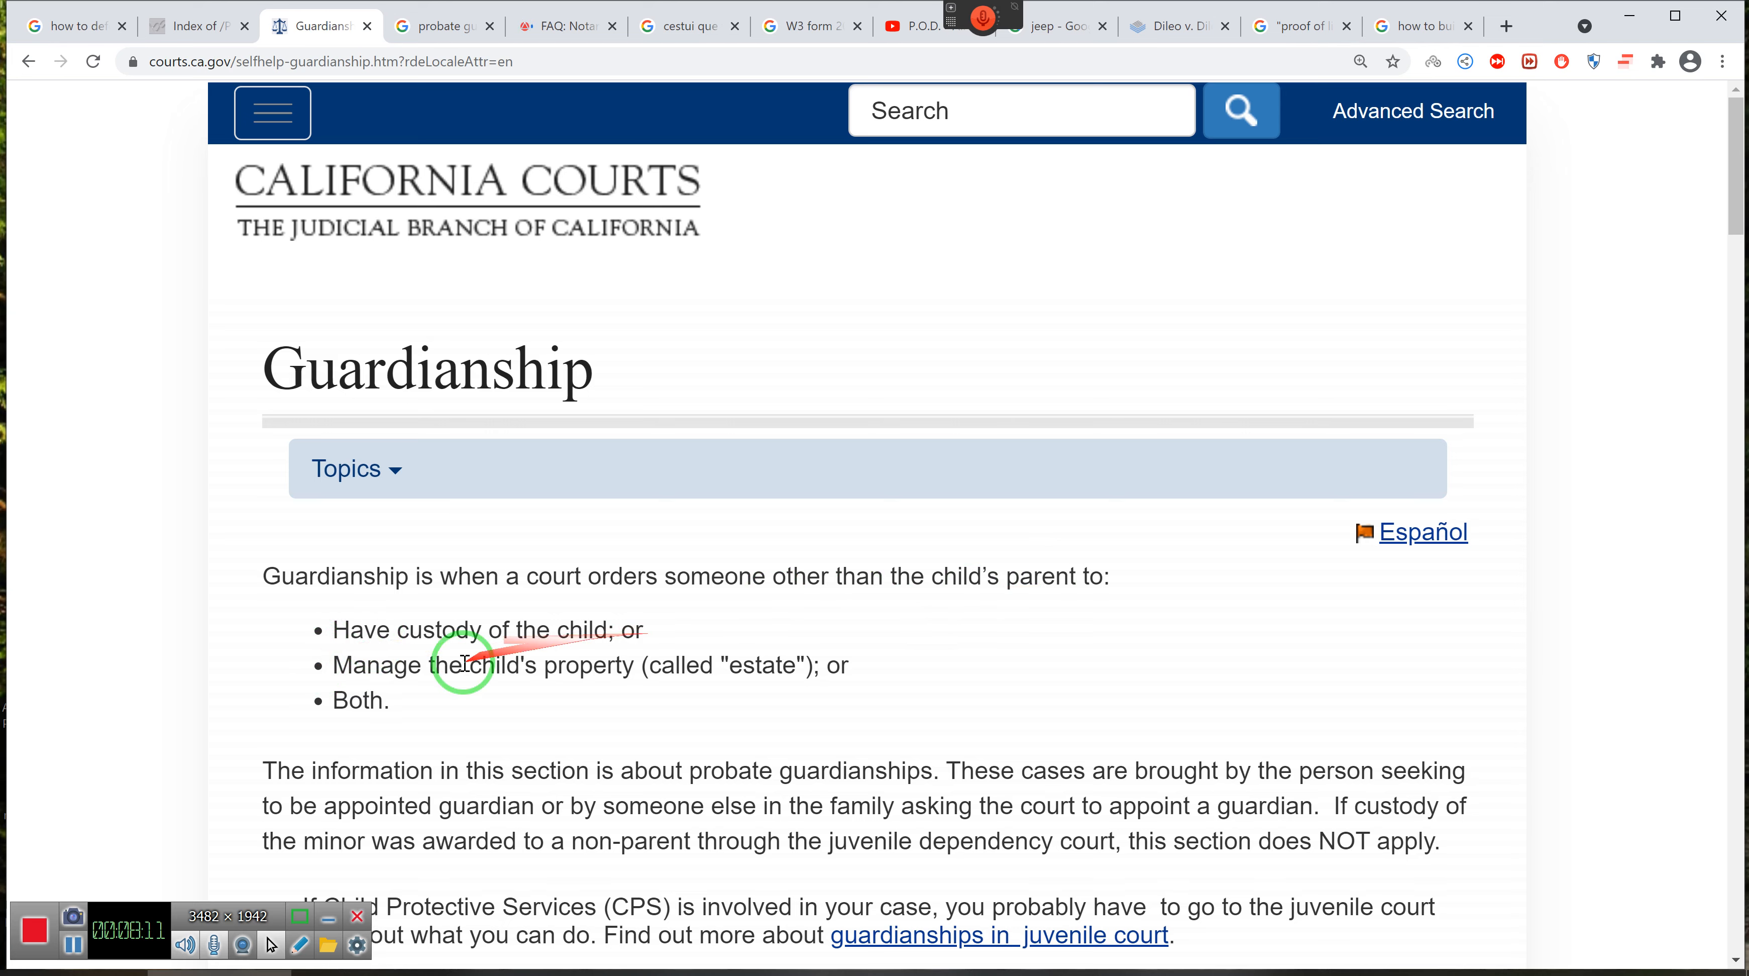
mouse_move(712, 669)
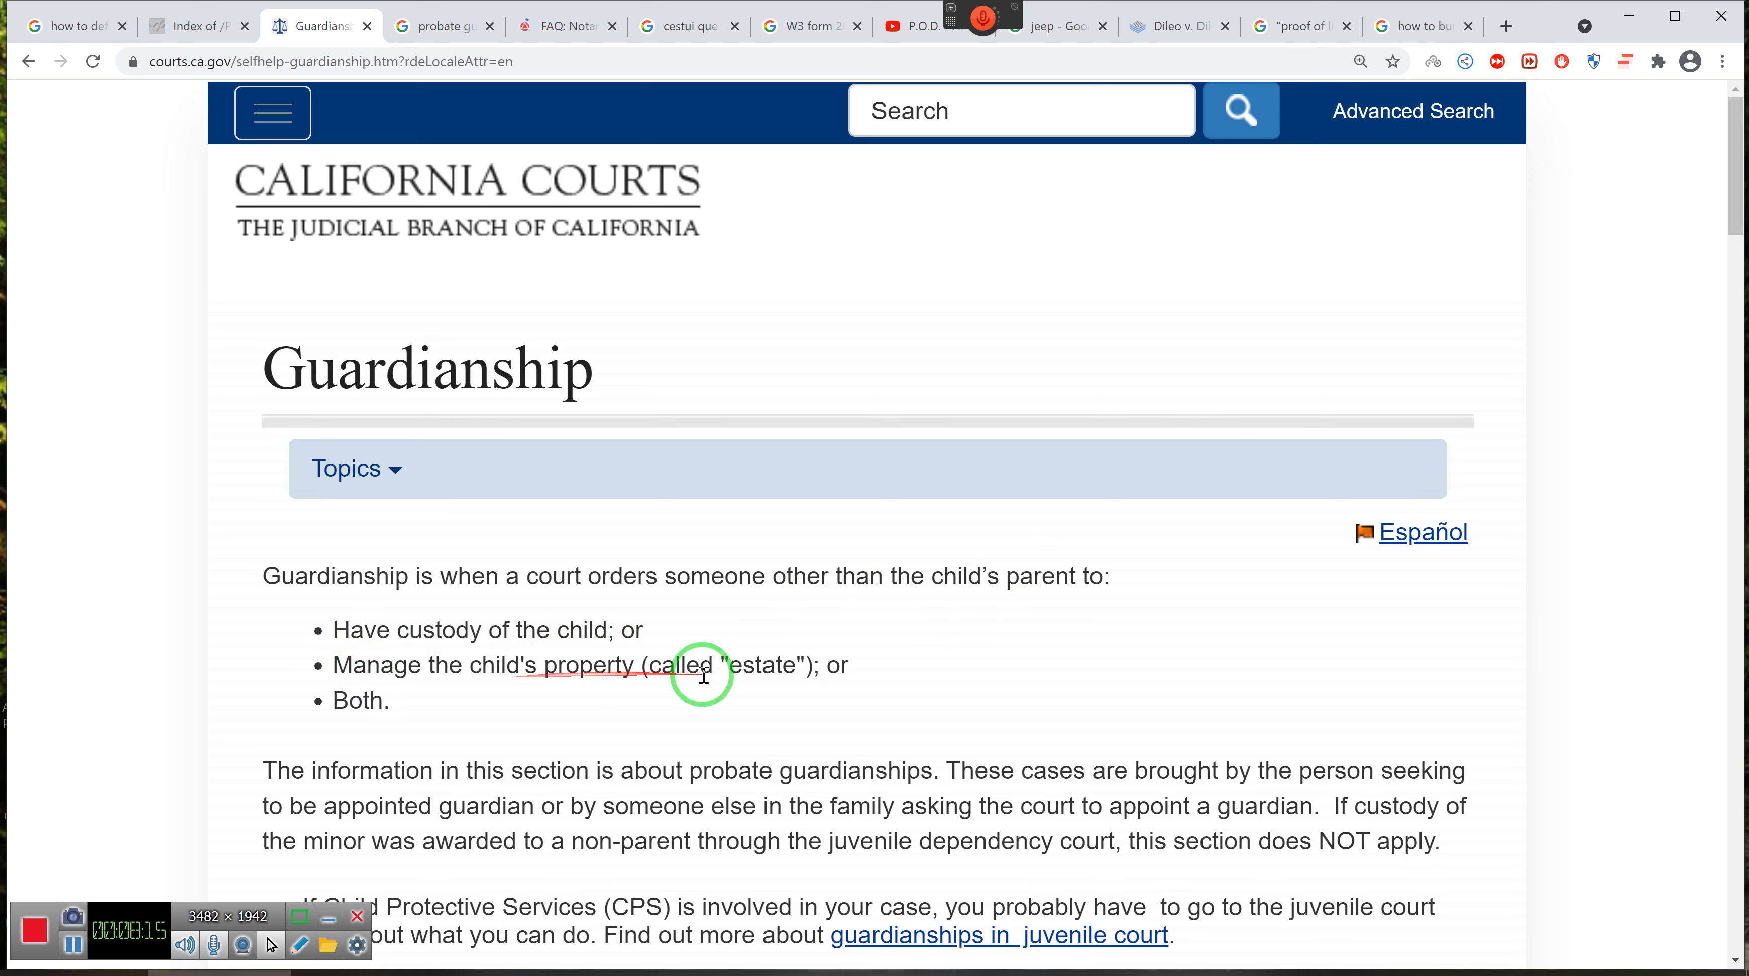
mouse_move(452, 465)
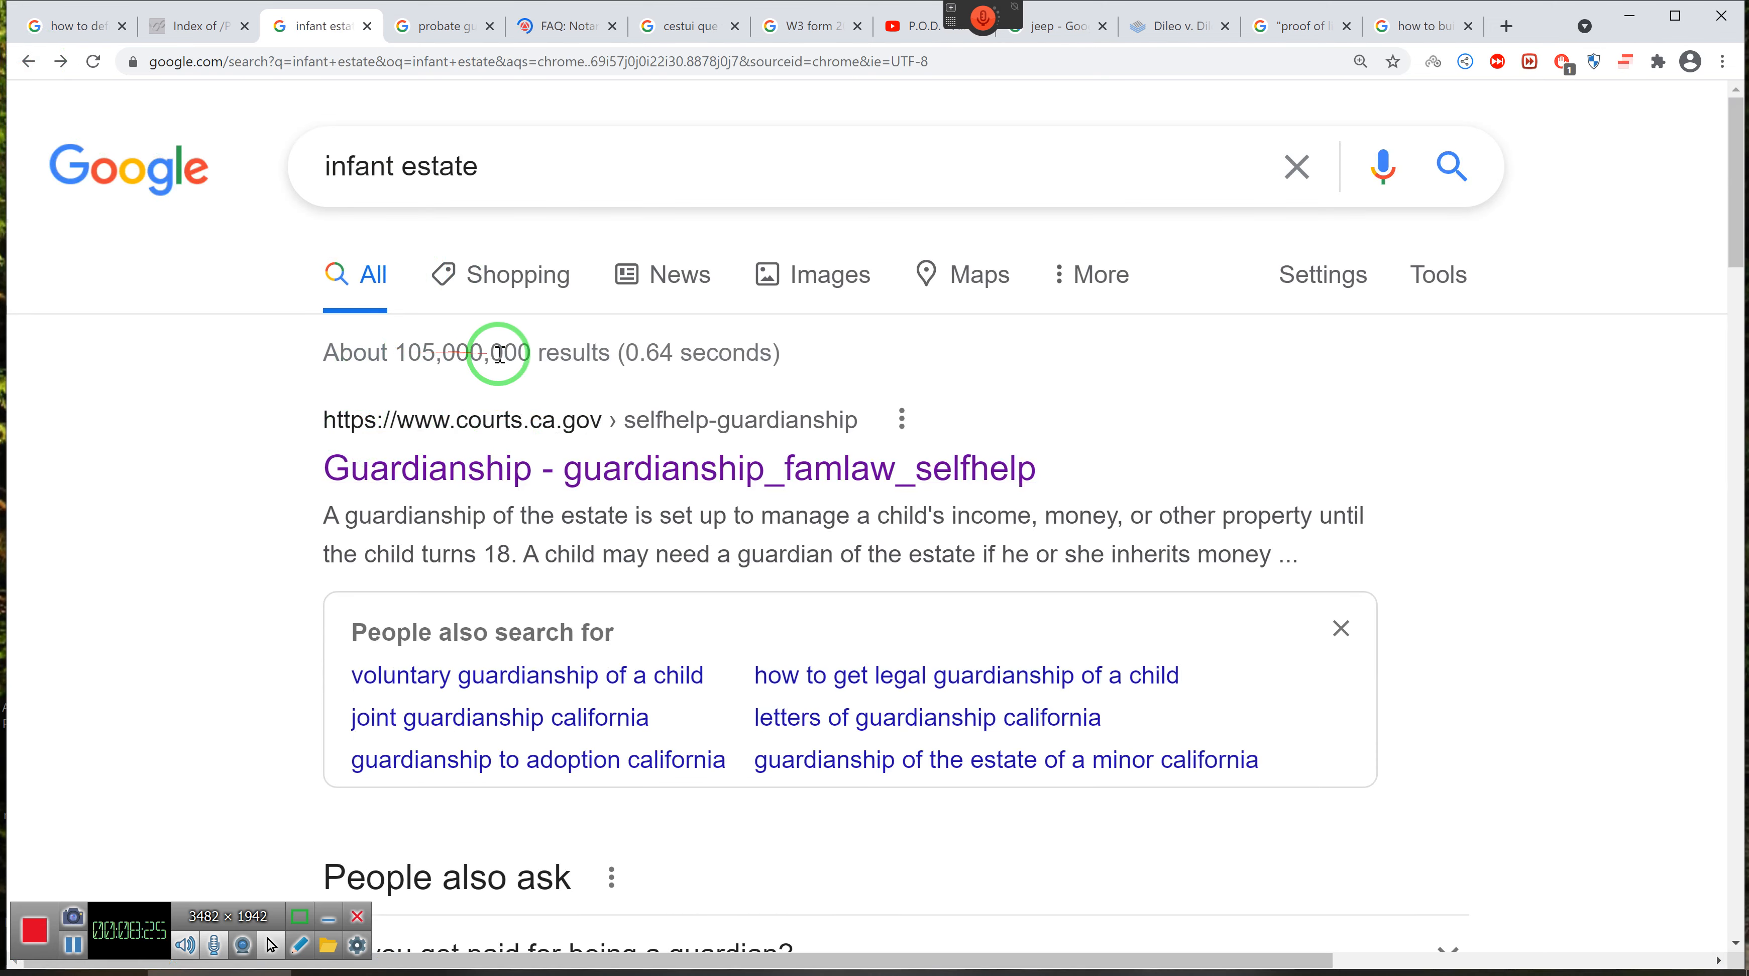
mouse_move(555, 359)
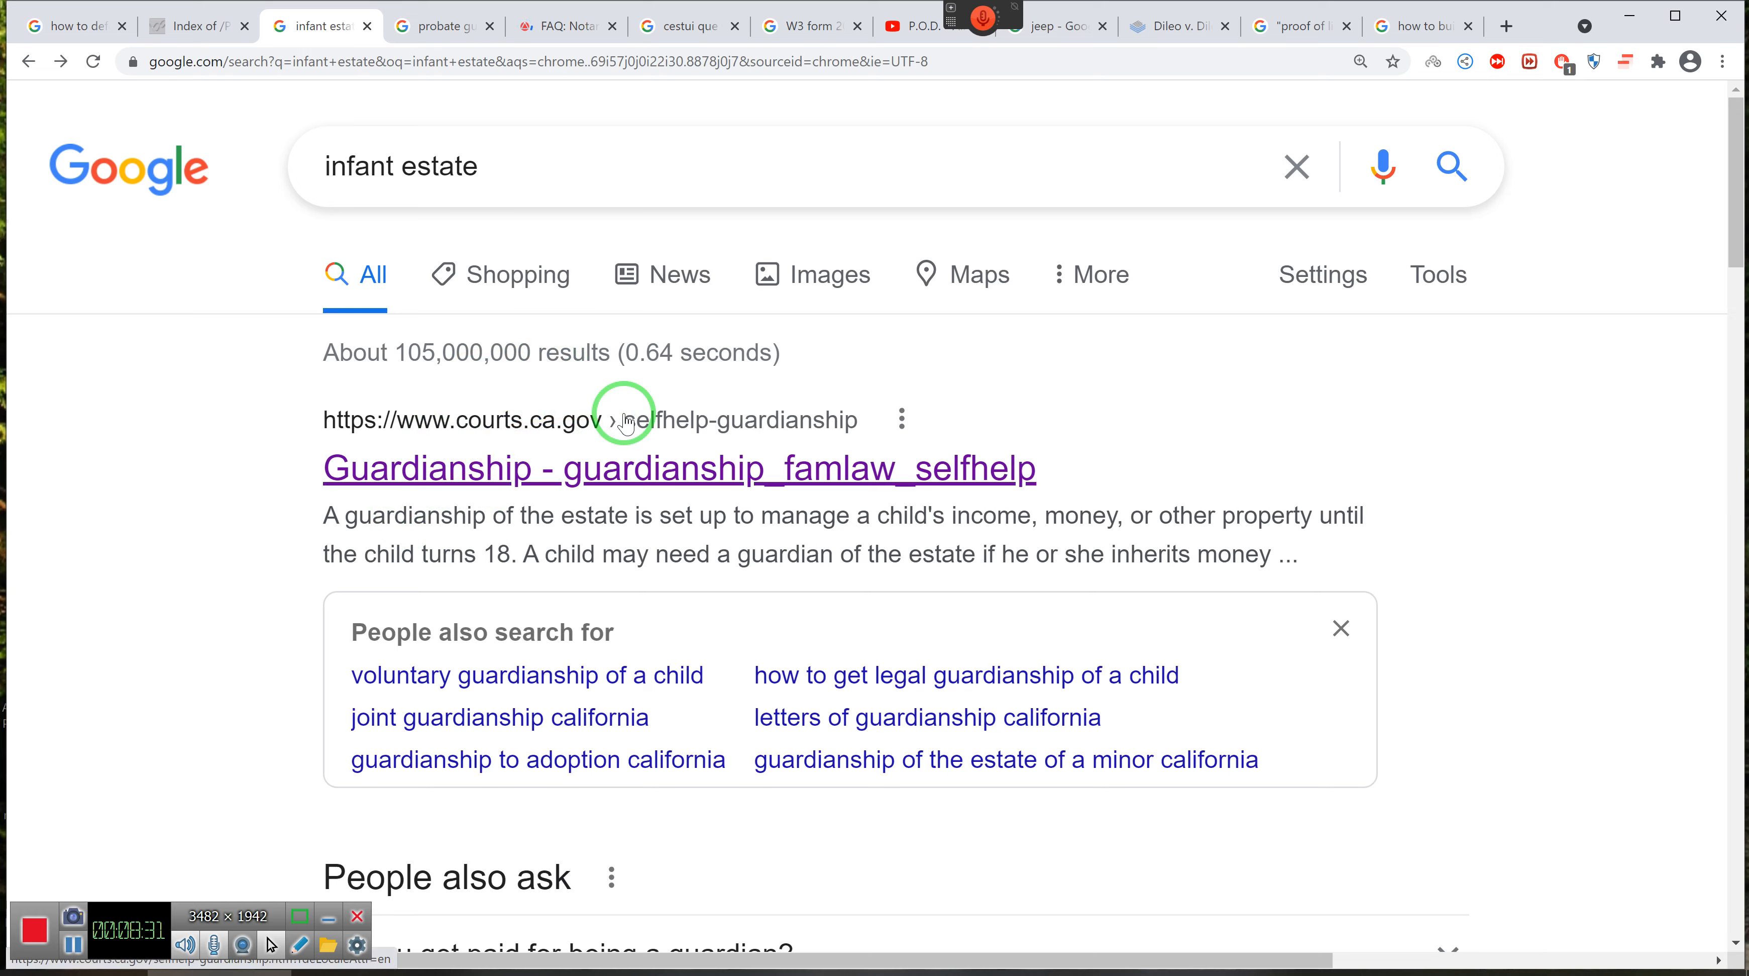
mouse_move(1610, 40)
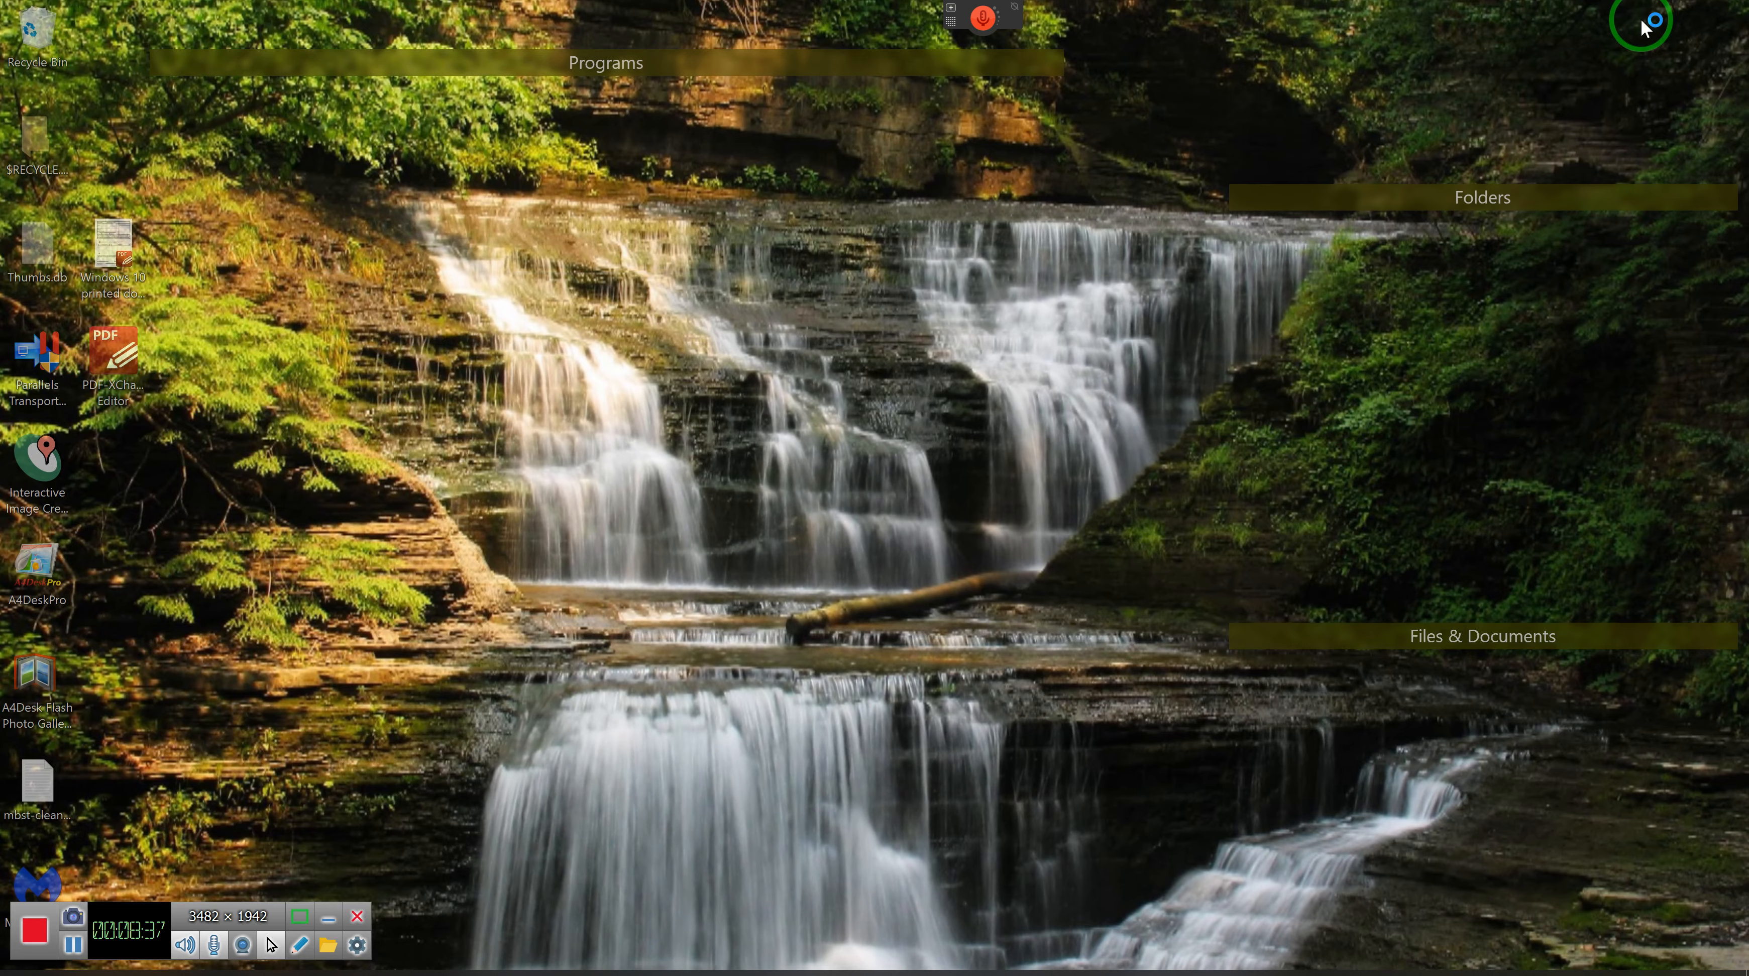
mouse_move(1640, 24)
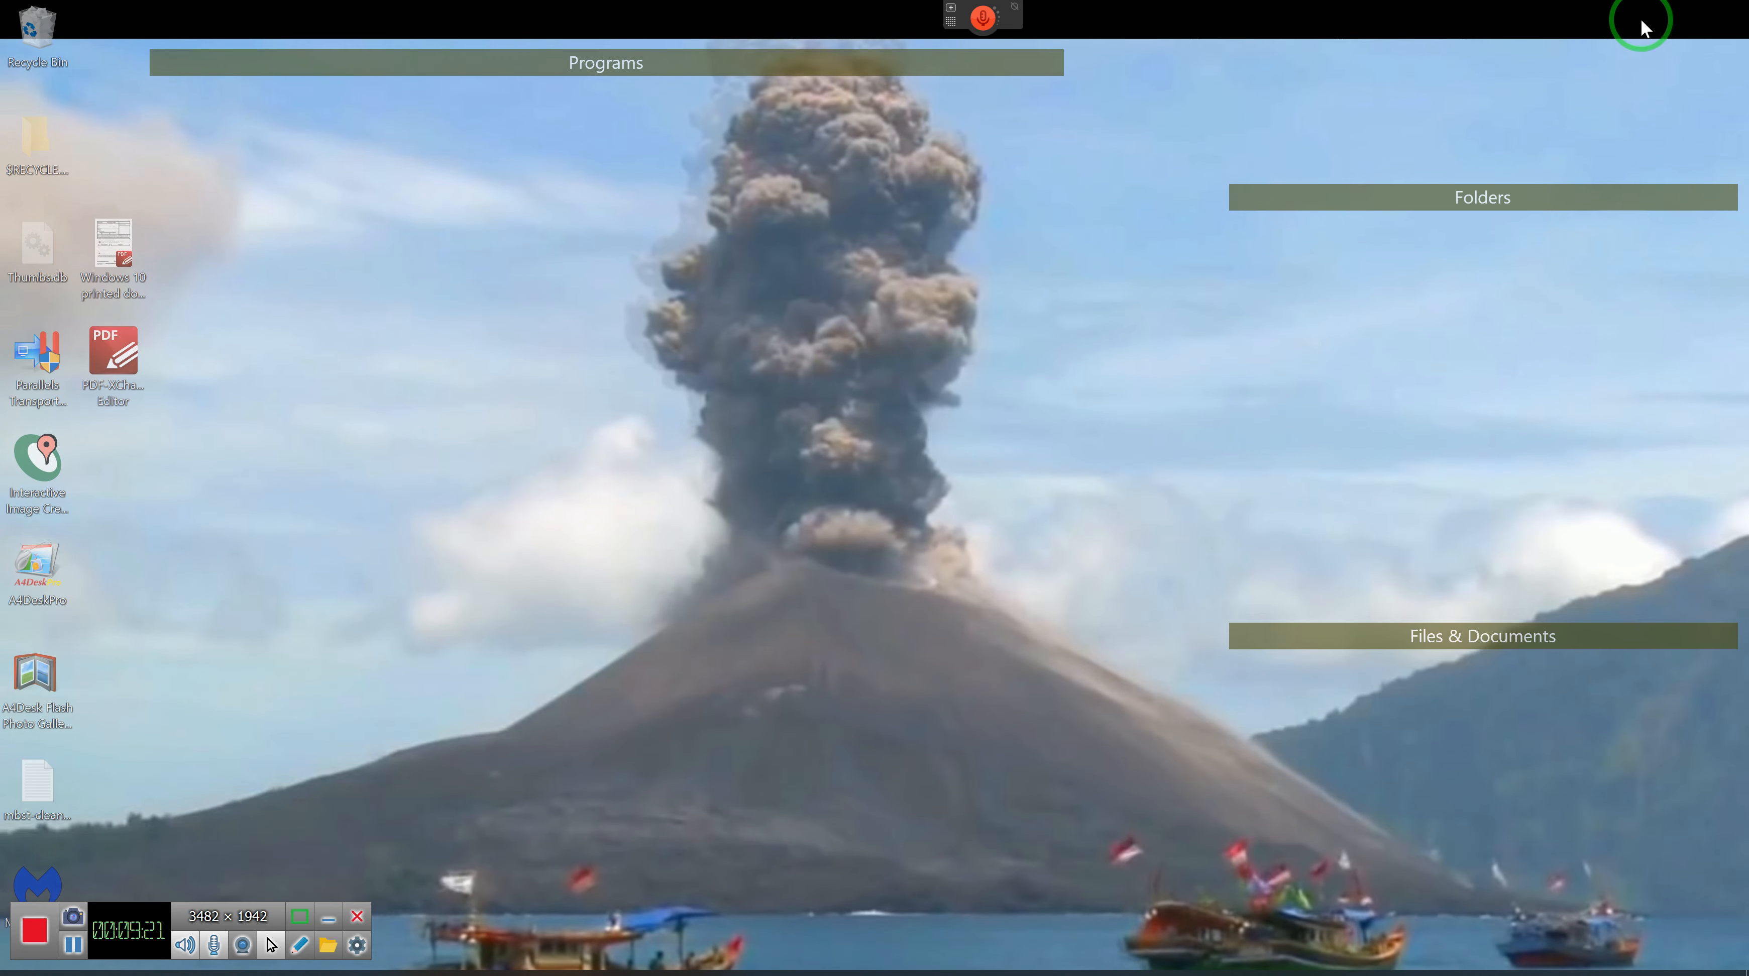
mouse_move(1550, 611)
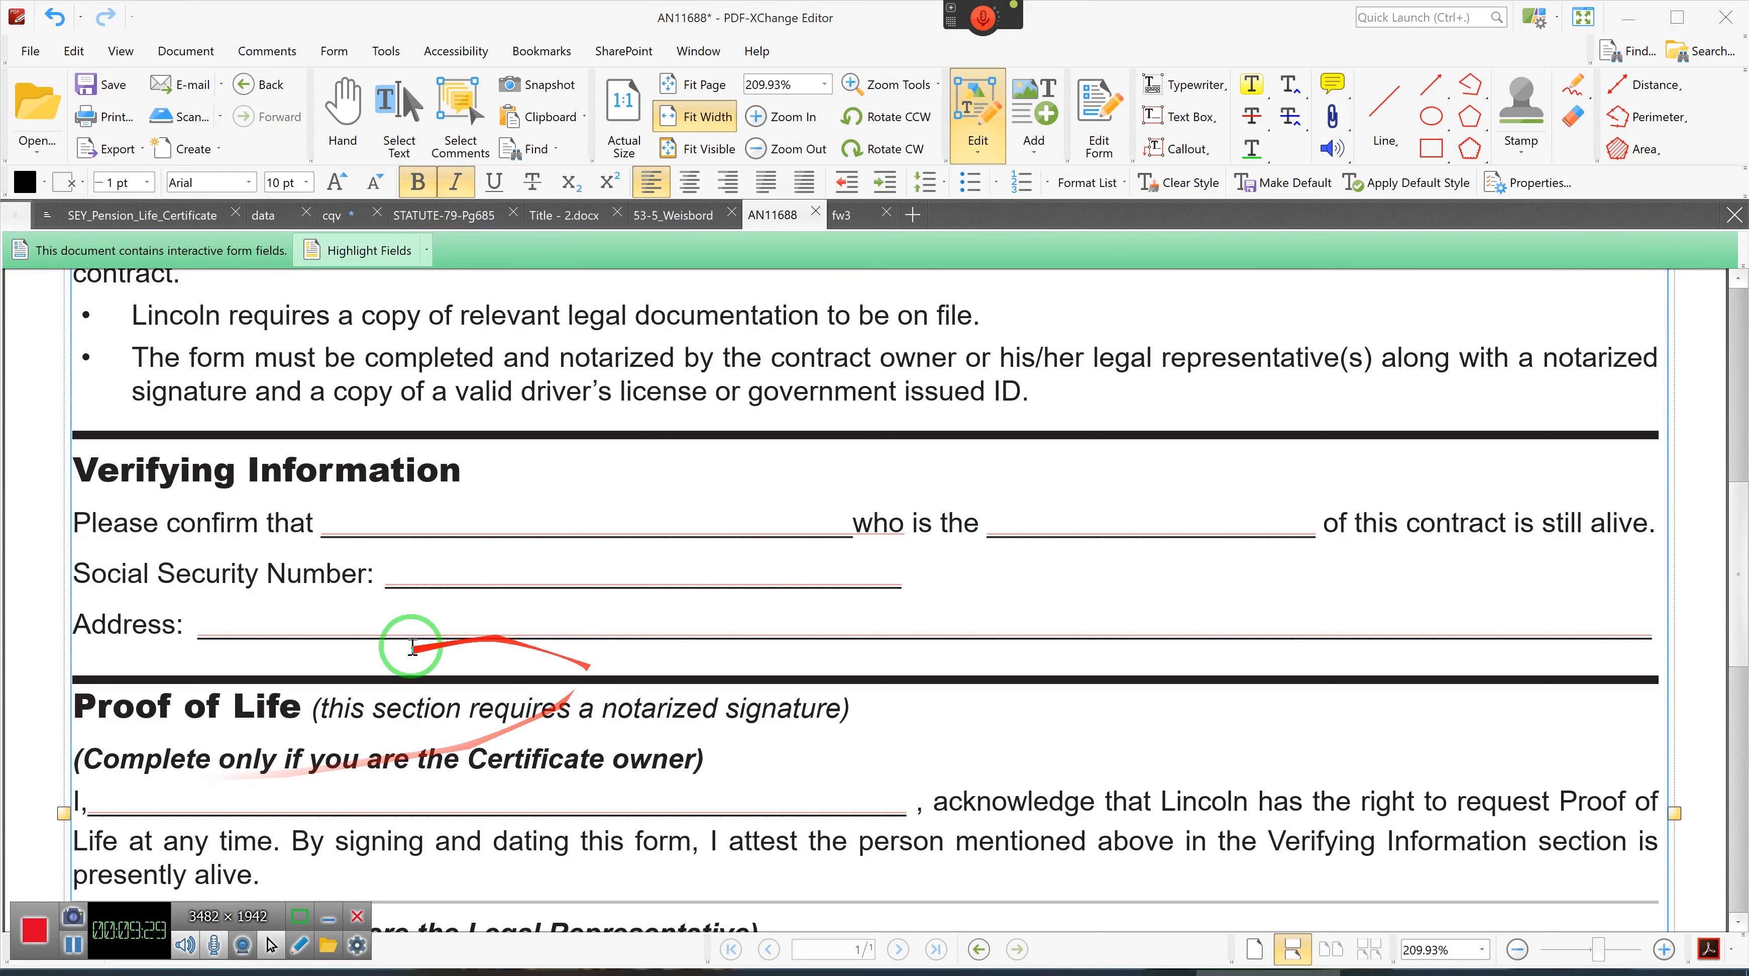
scroll("up", 3)
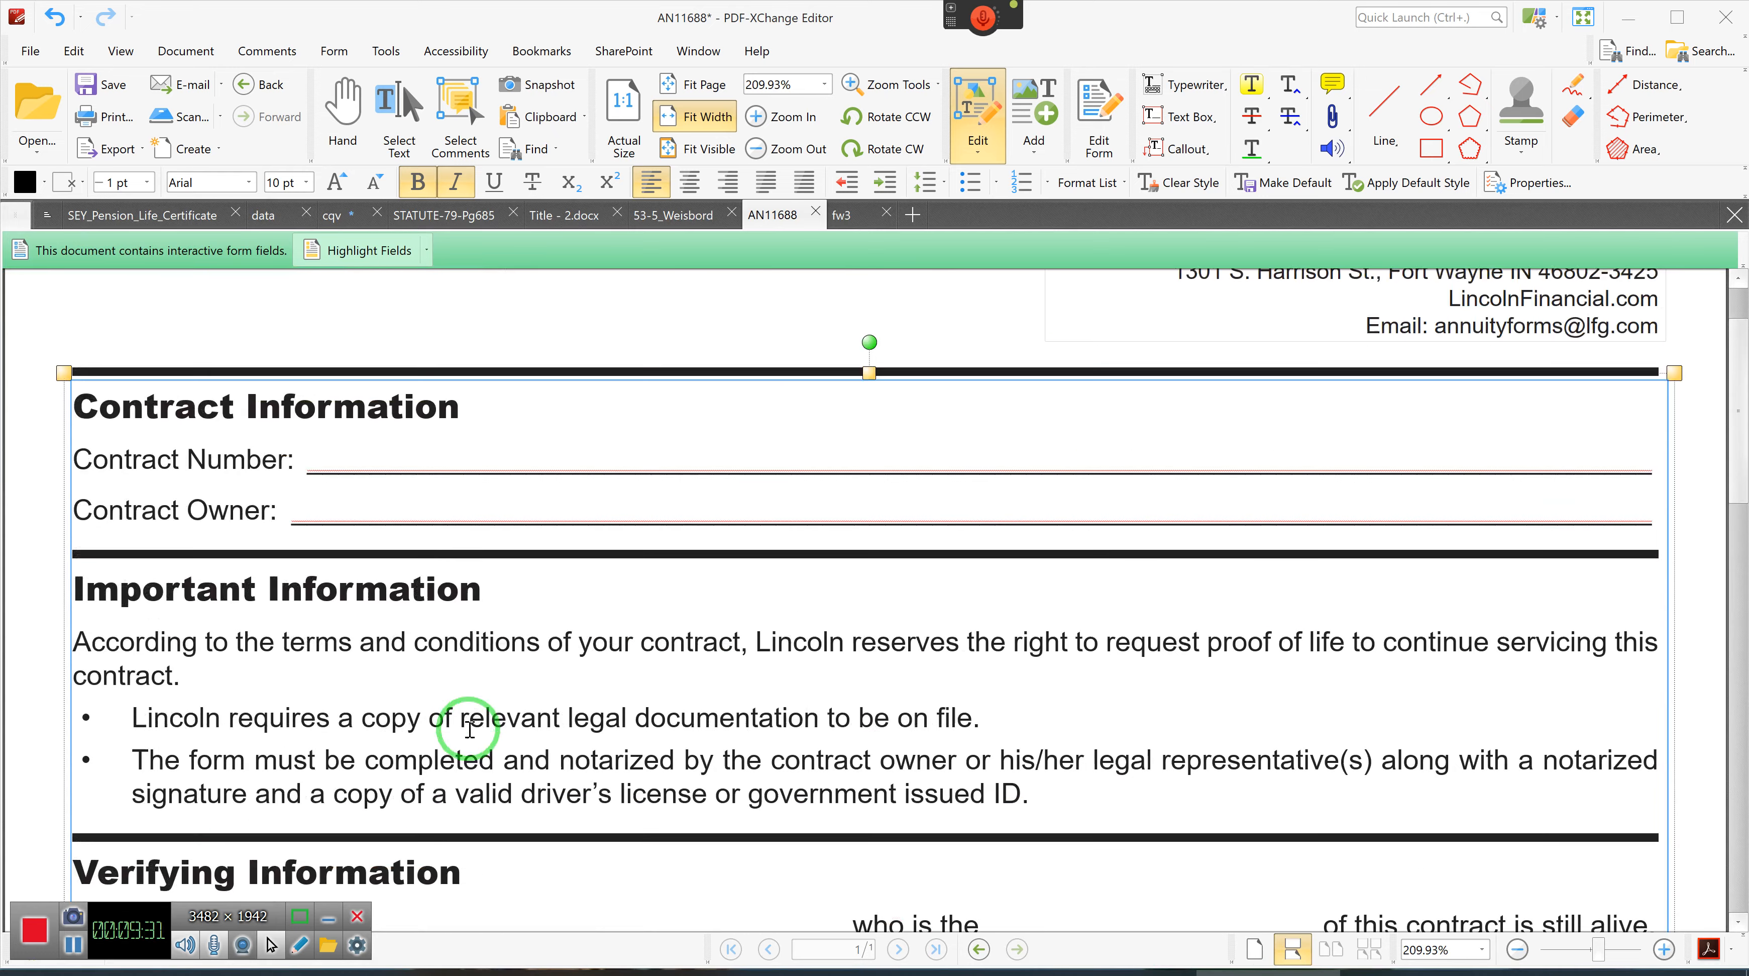
scroll("down", 3)
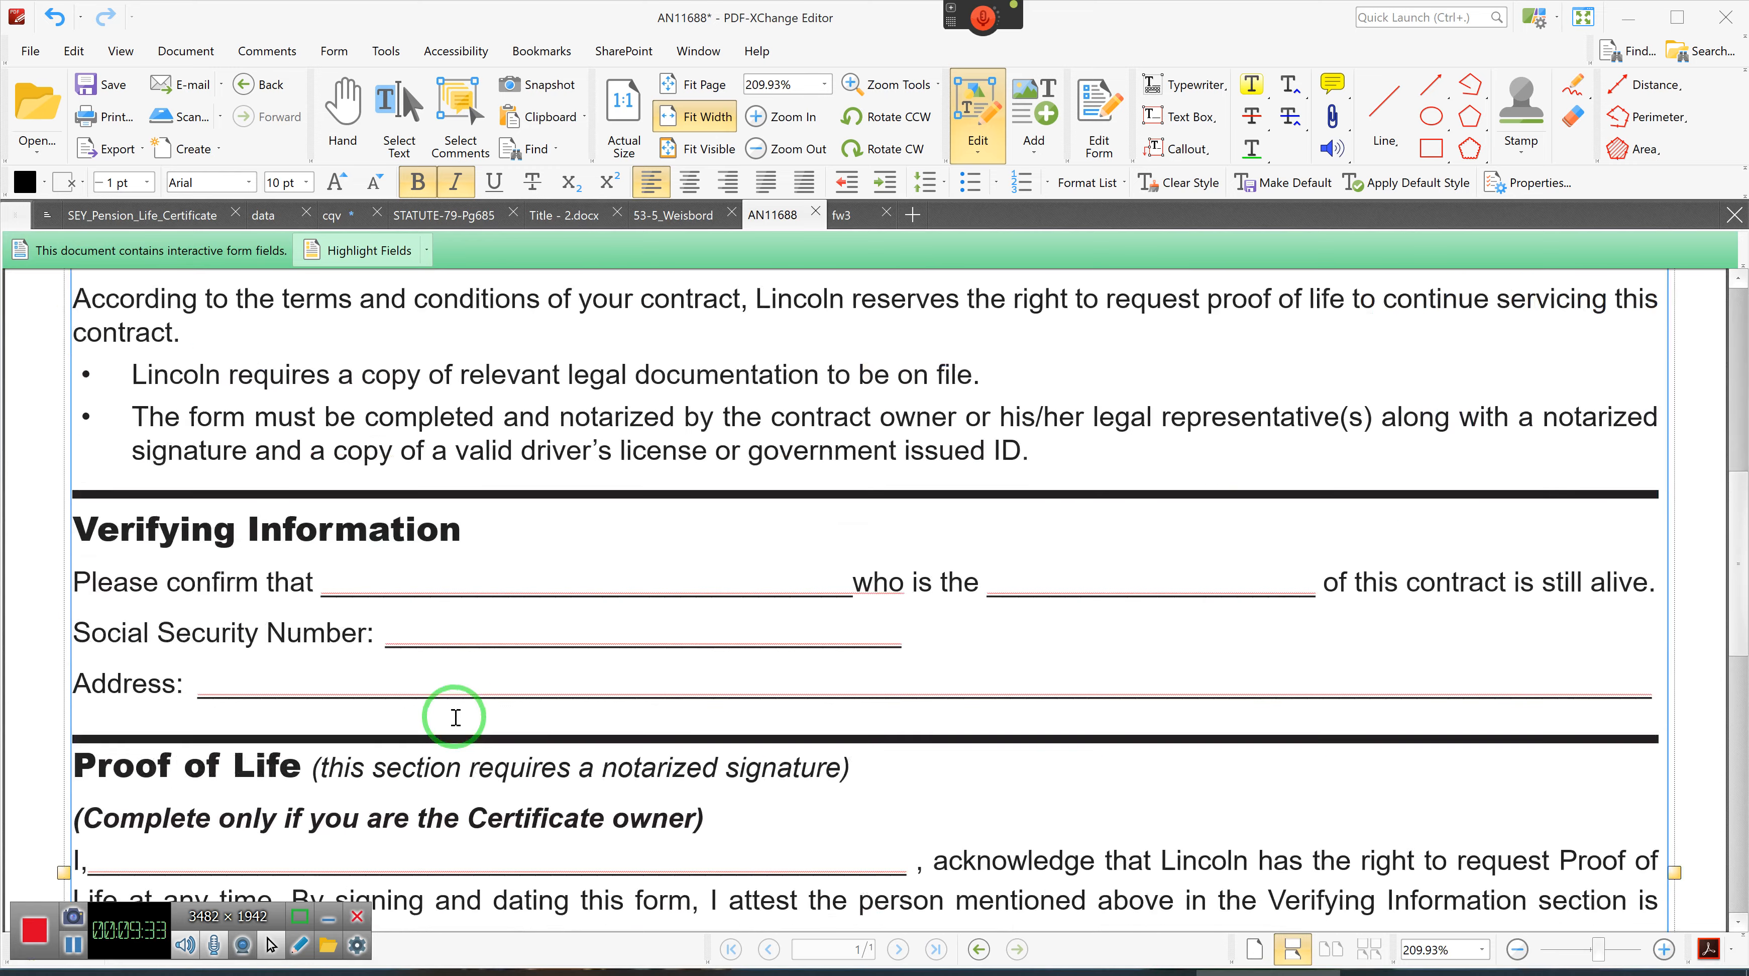
scroll("down", 3)
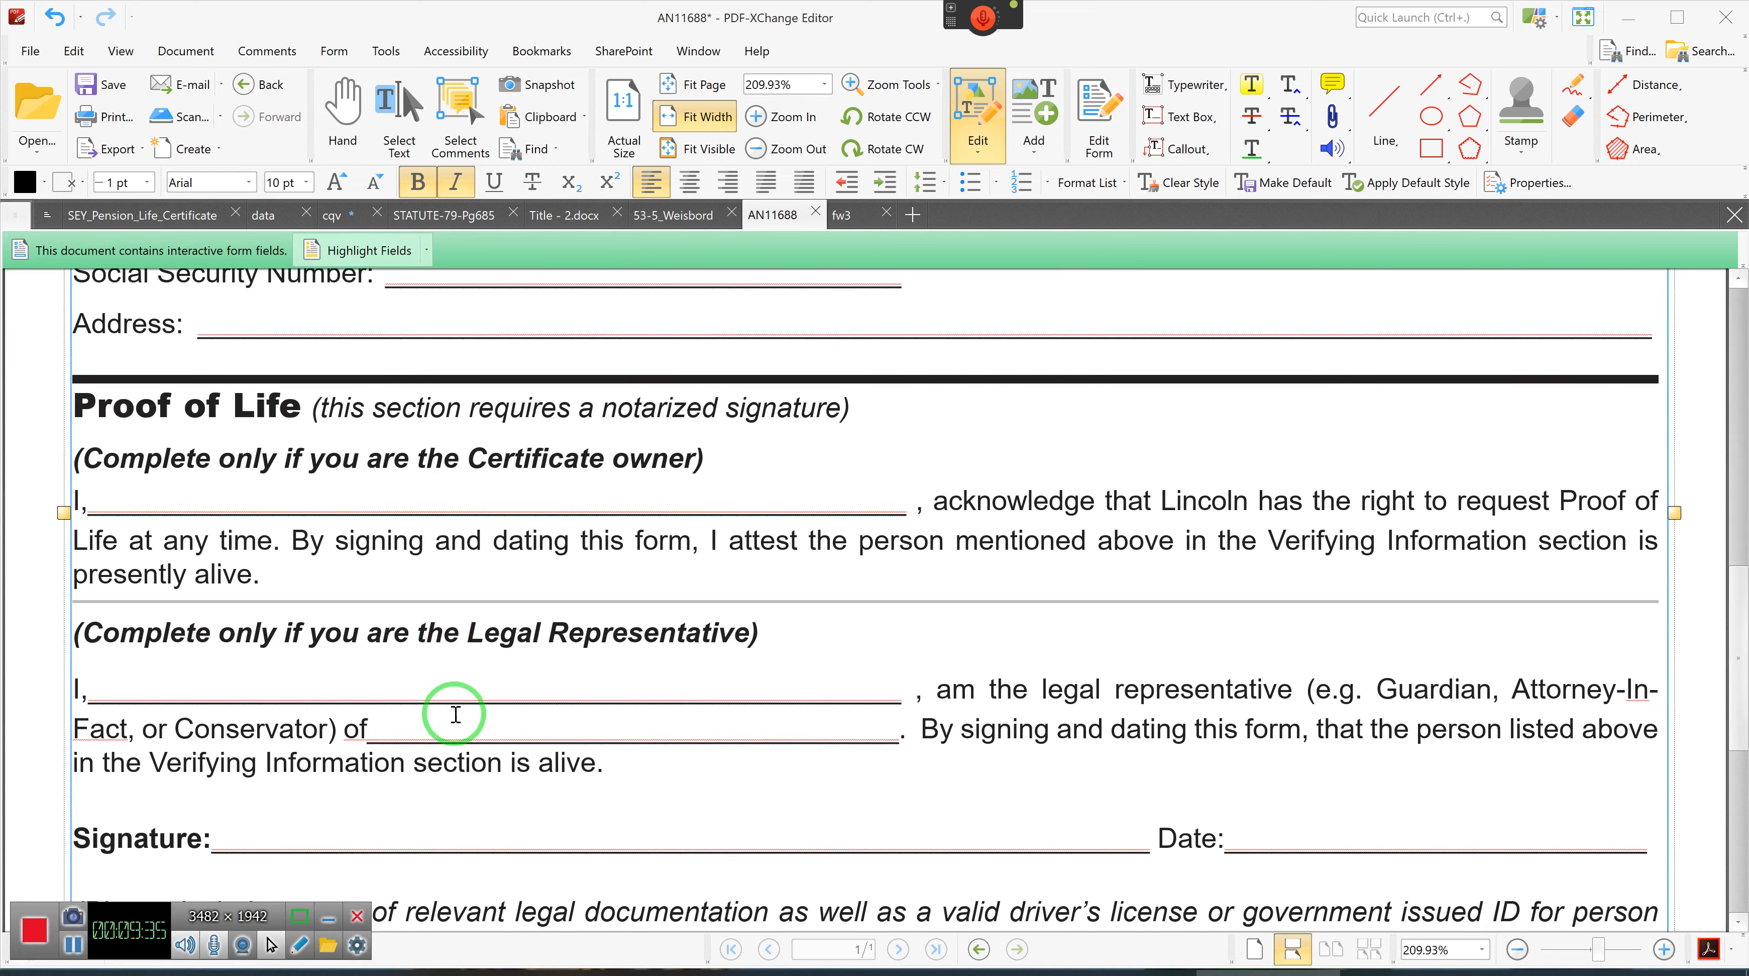
mouse_move(1458, 71)
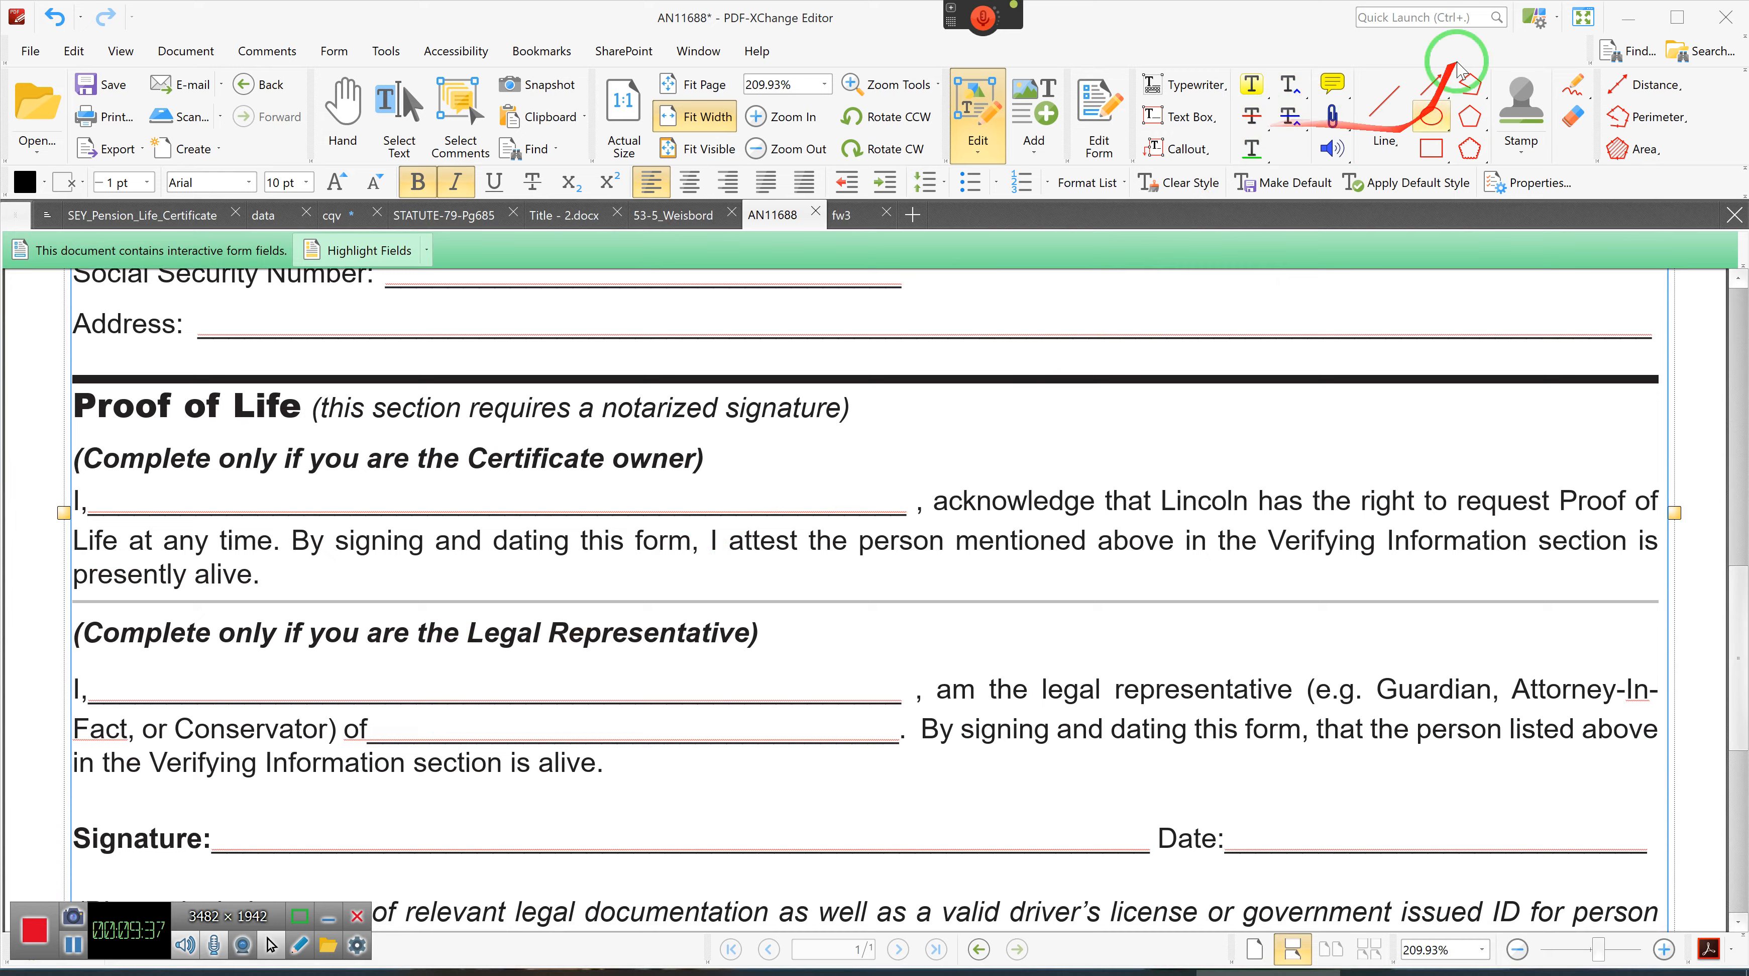
mouse_move(1628, 18)
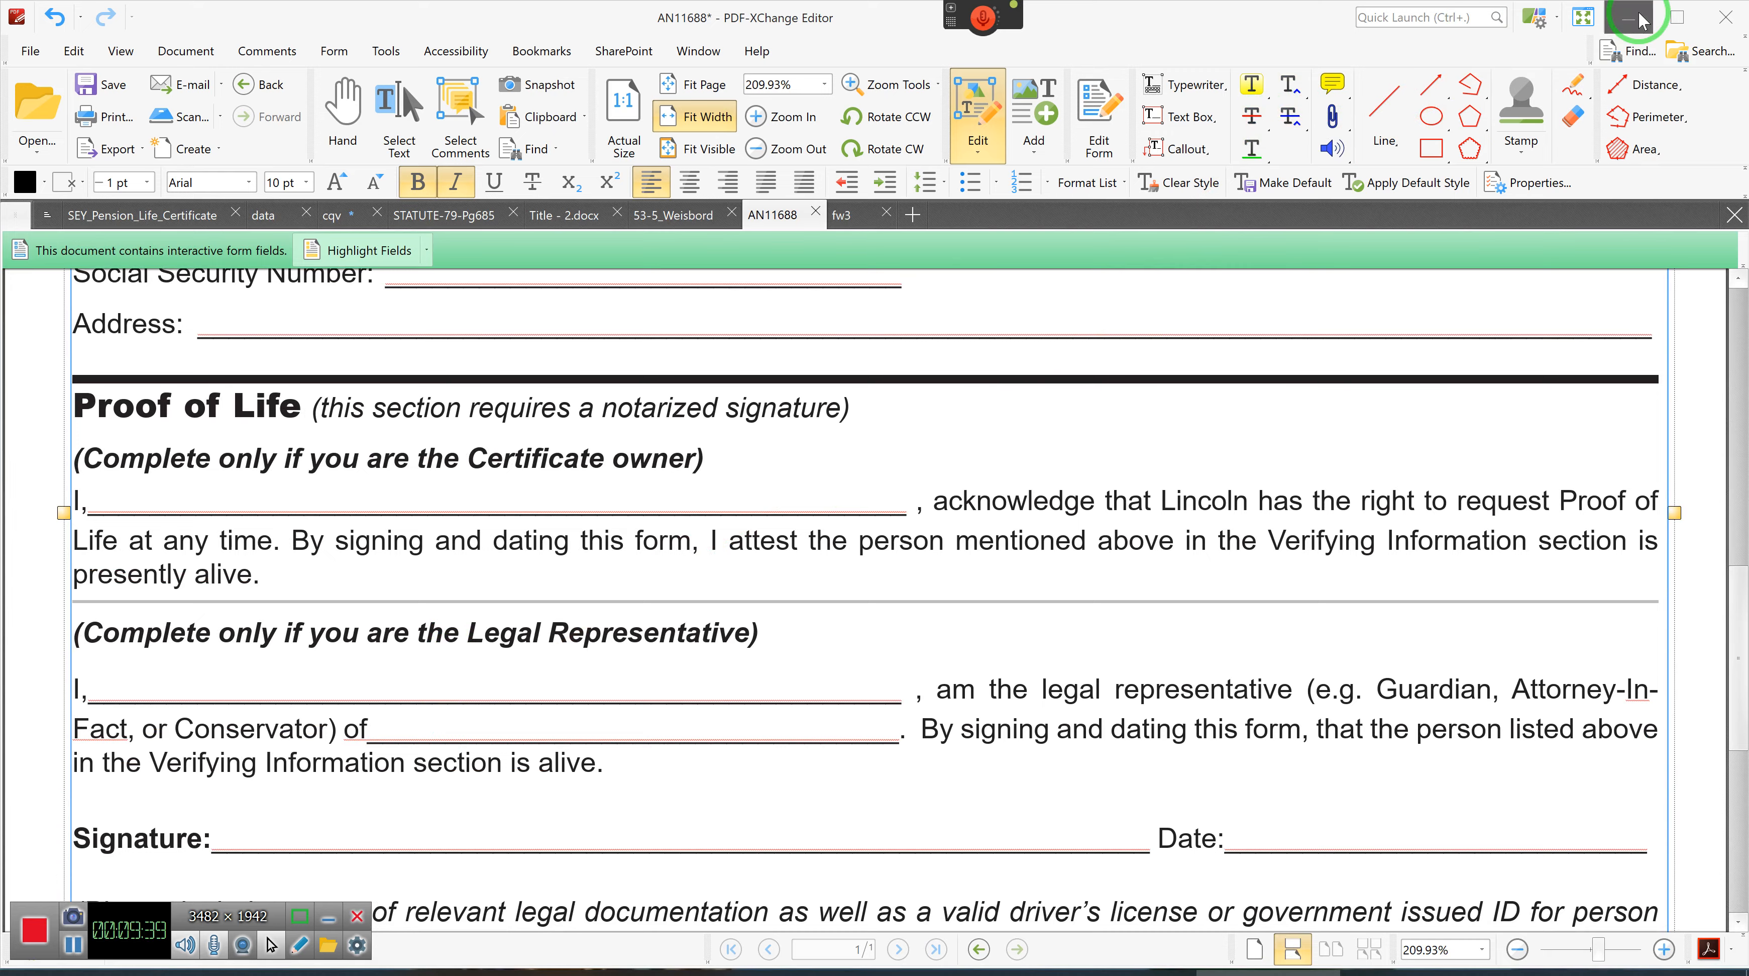
left_click(1599, 17)
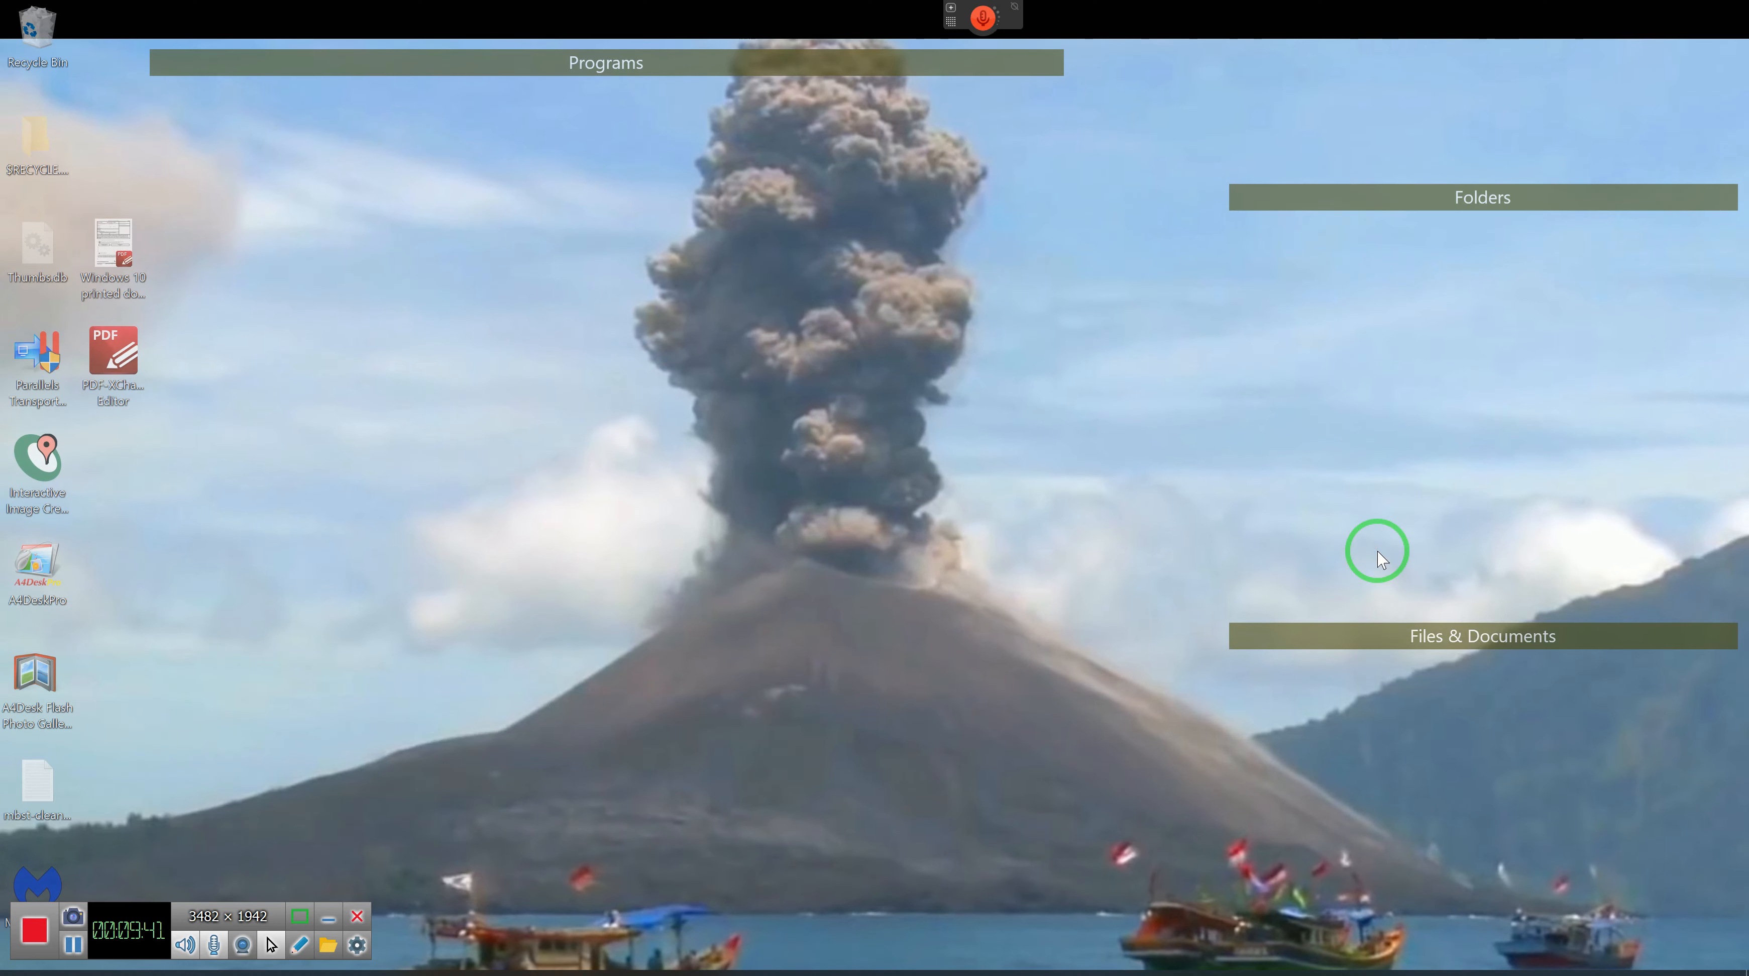